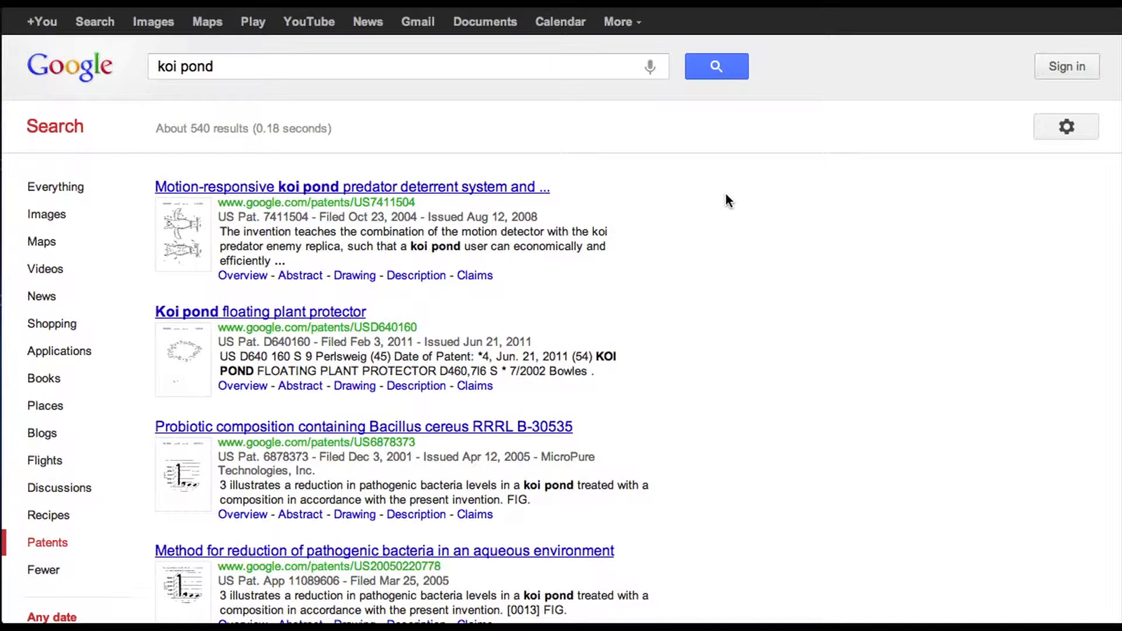
mouse_move(513, 112)
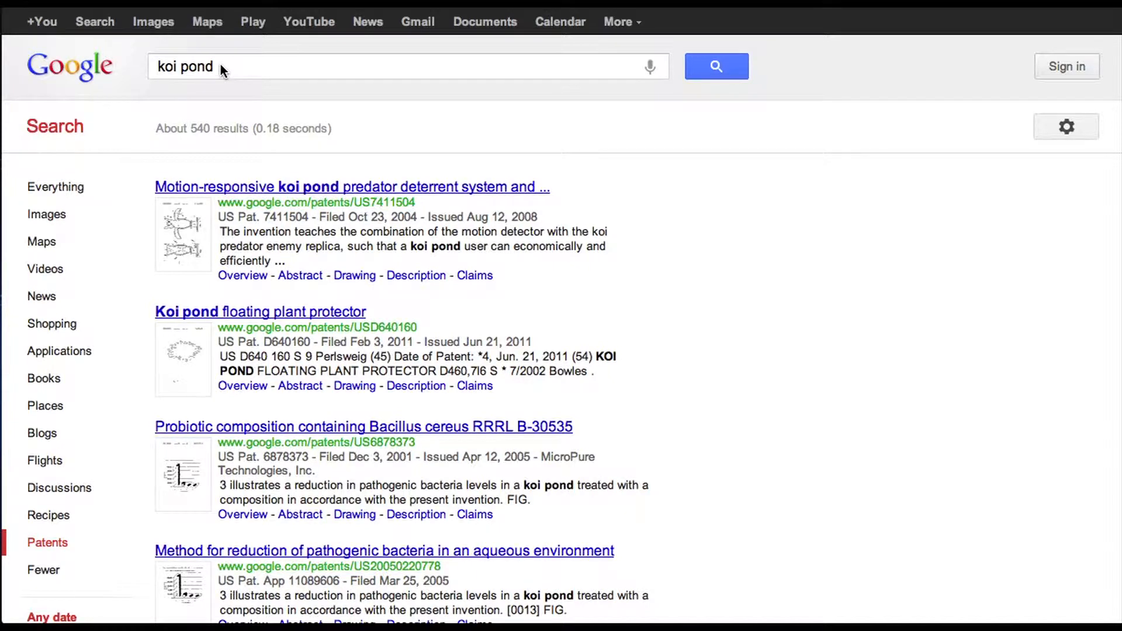
mouse_move(350, 166)
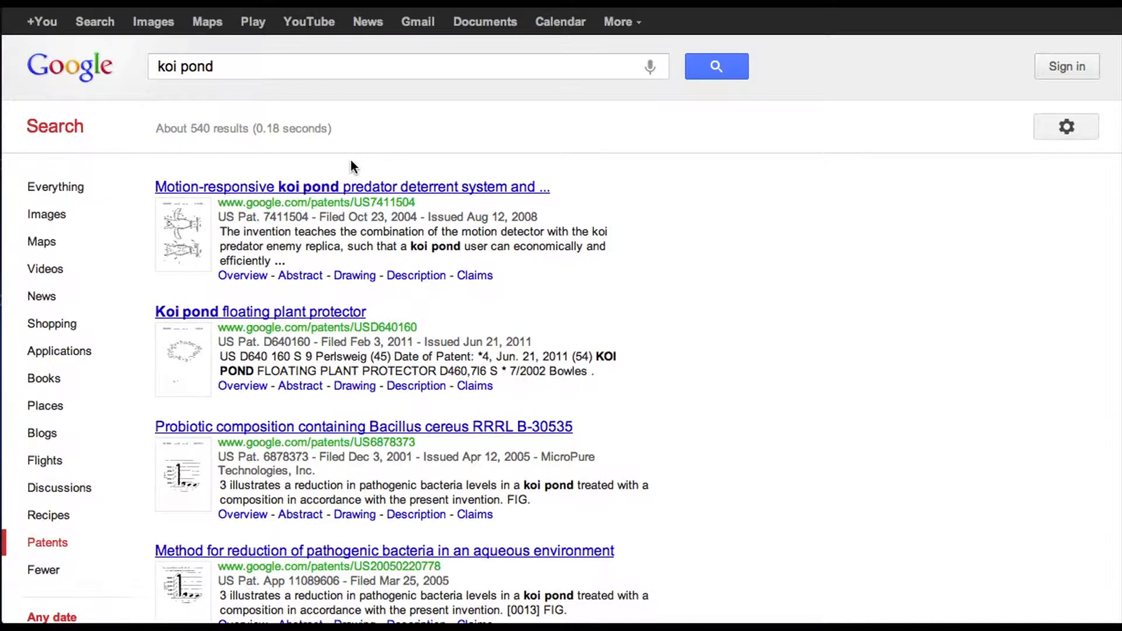
mouse_move(275, 296)
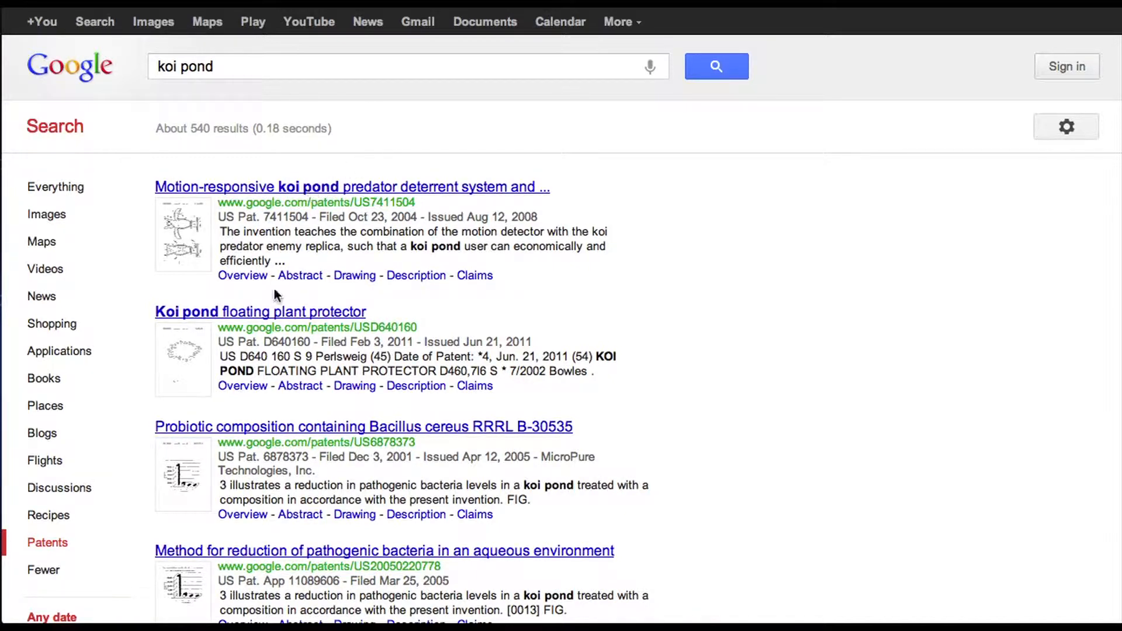
mouse_move(240, 304)
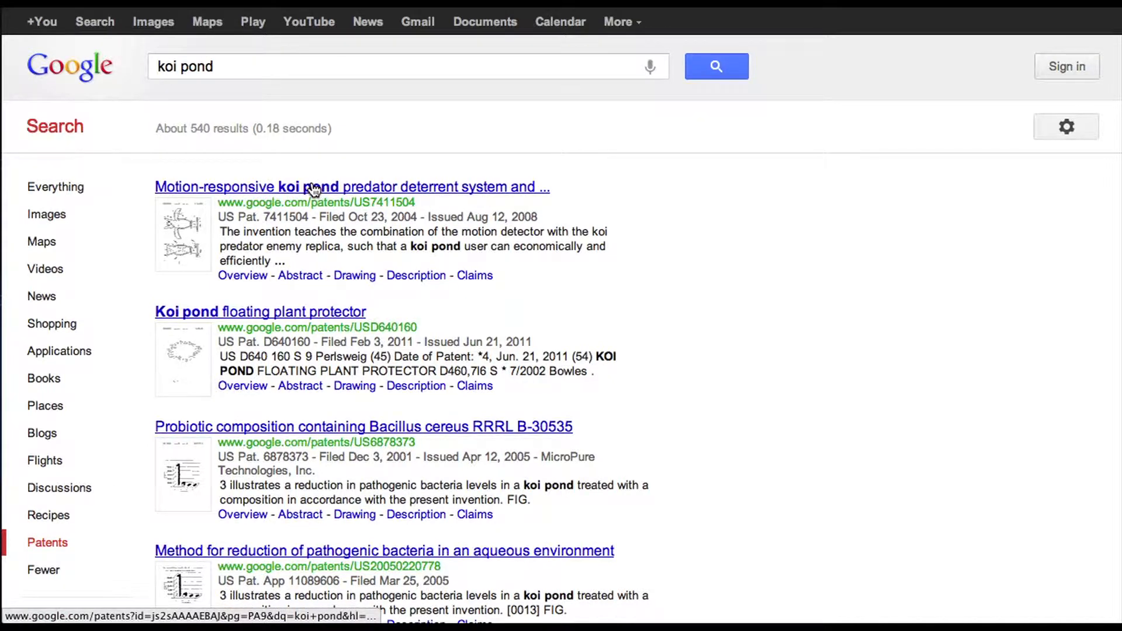
mouse_move(315, 189)
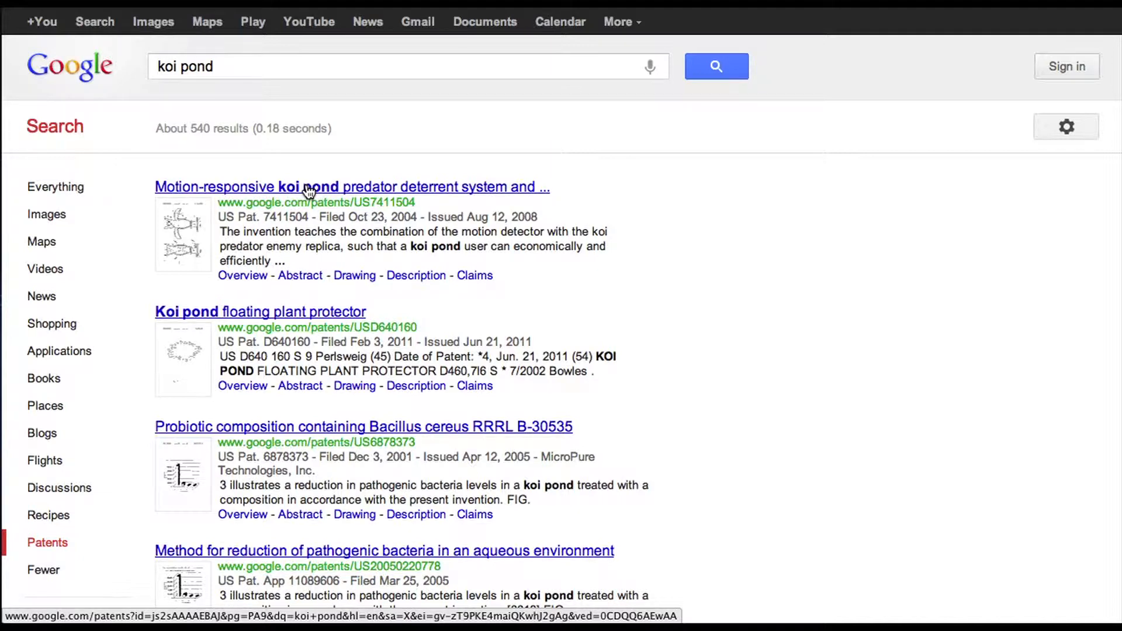
- Open the motion-responsive koi pond predator deterrent patent, page forward five pages, then back
click(351, 187)
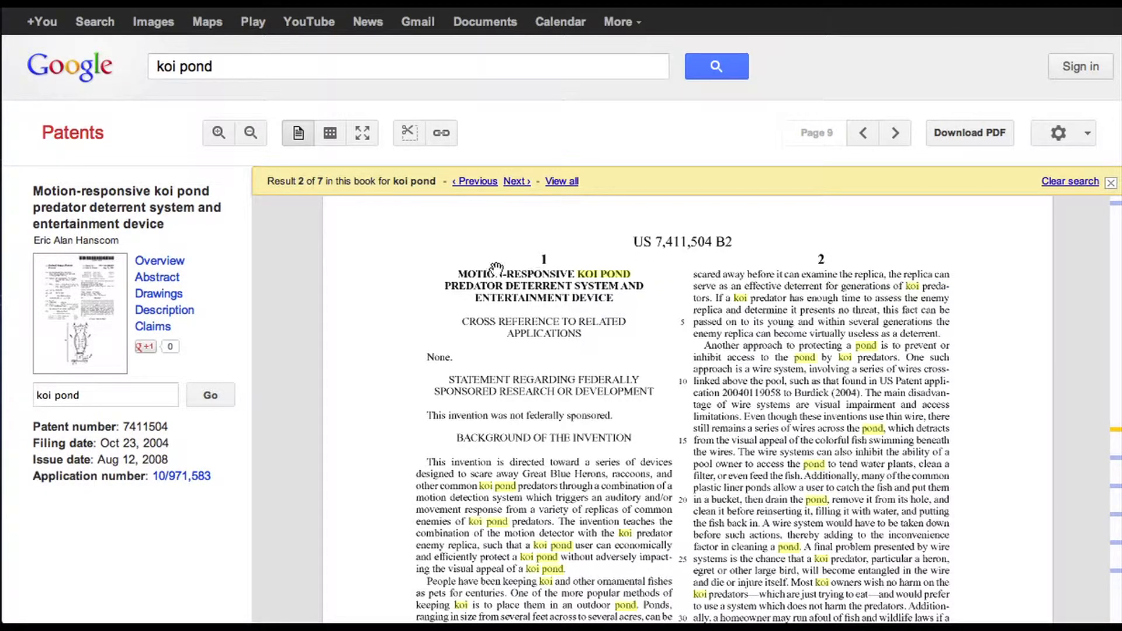
scroll(down, 3)
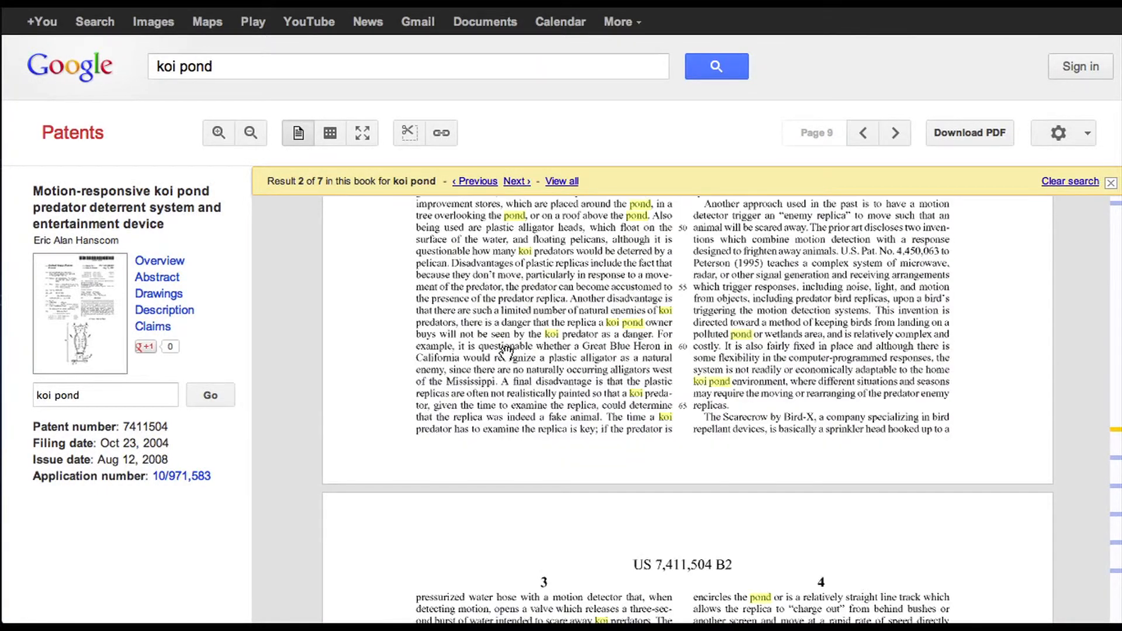
click(894, 133)
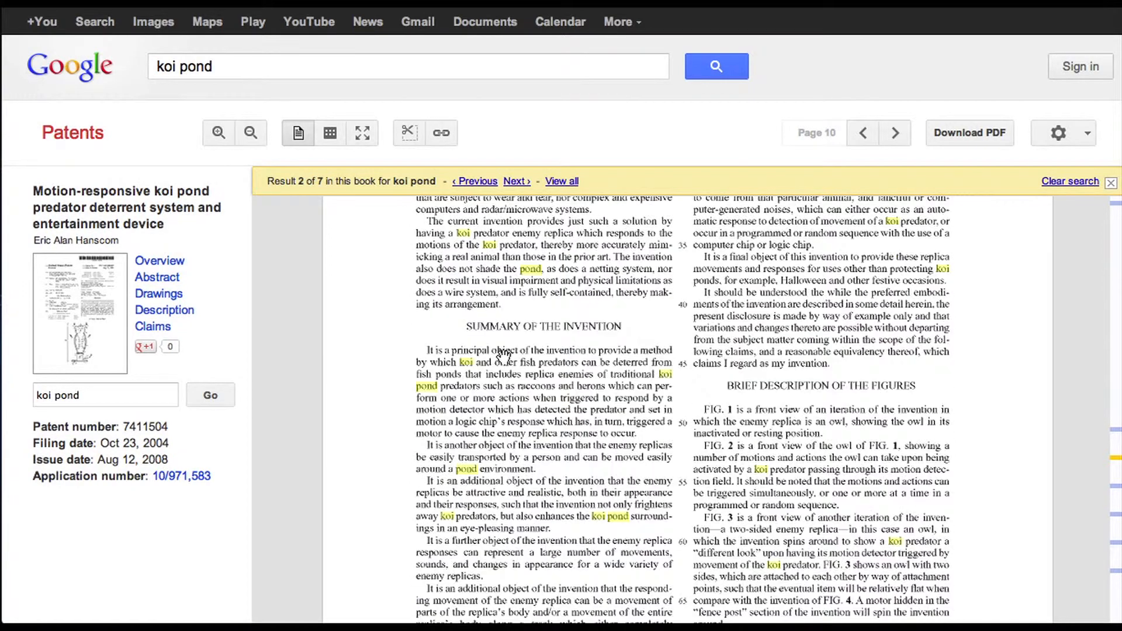
click(894, 133)
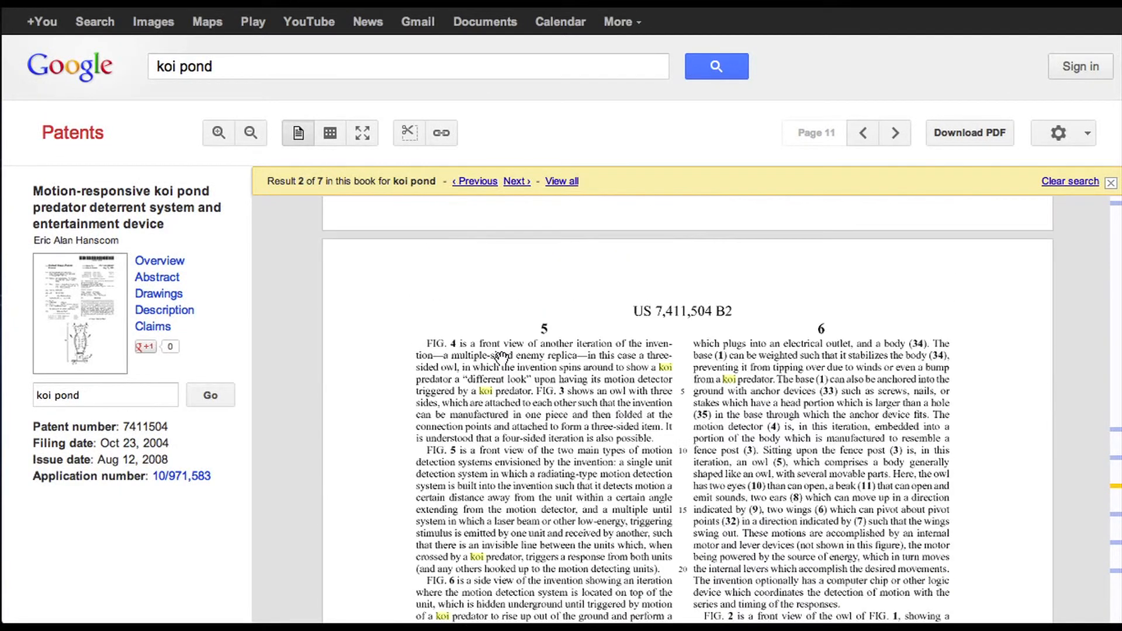
click(894, 133)
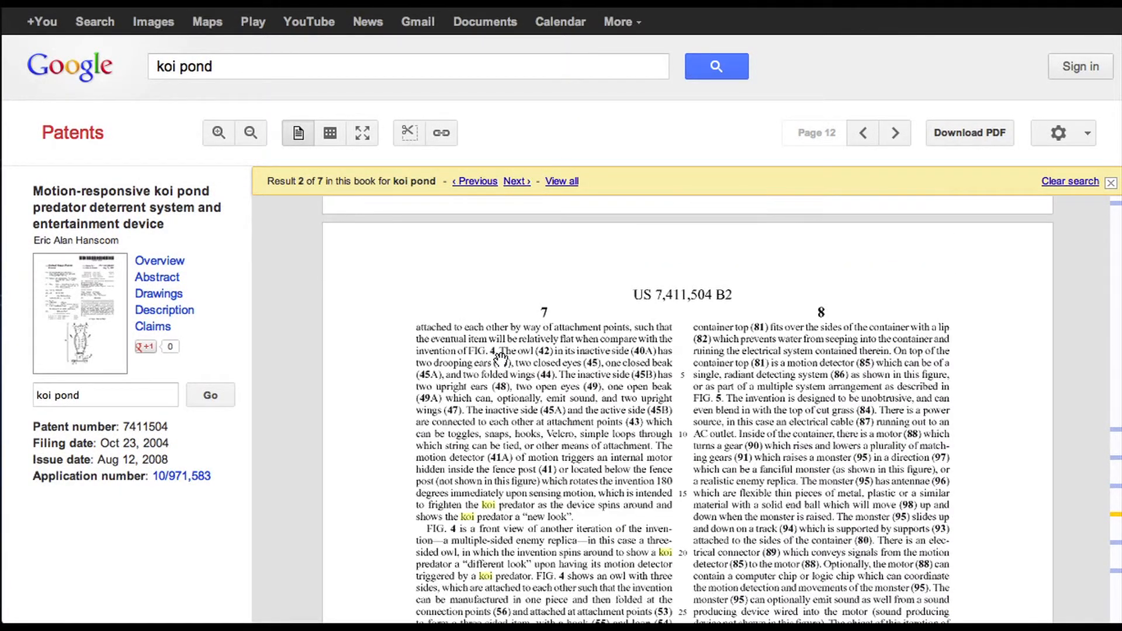
click(894, 133)
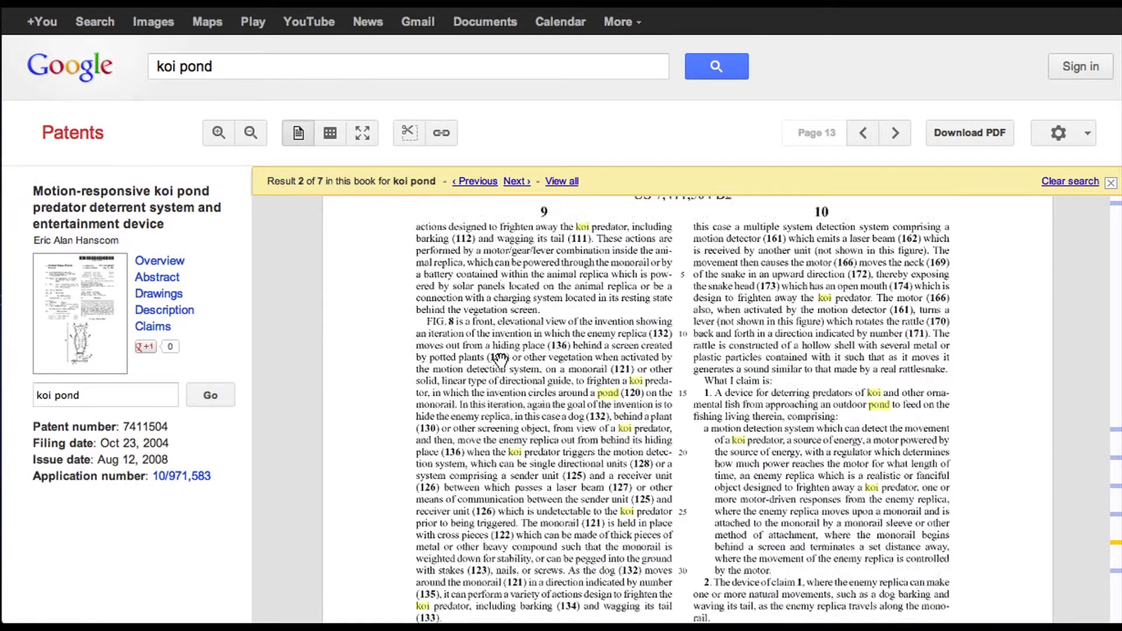
click(893, 134)
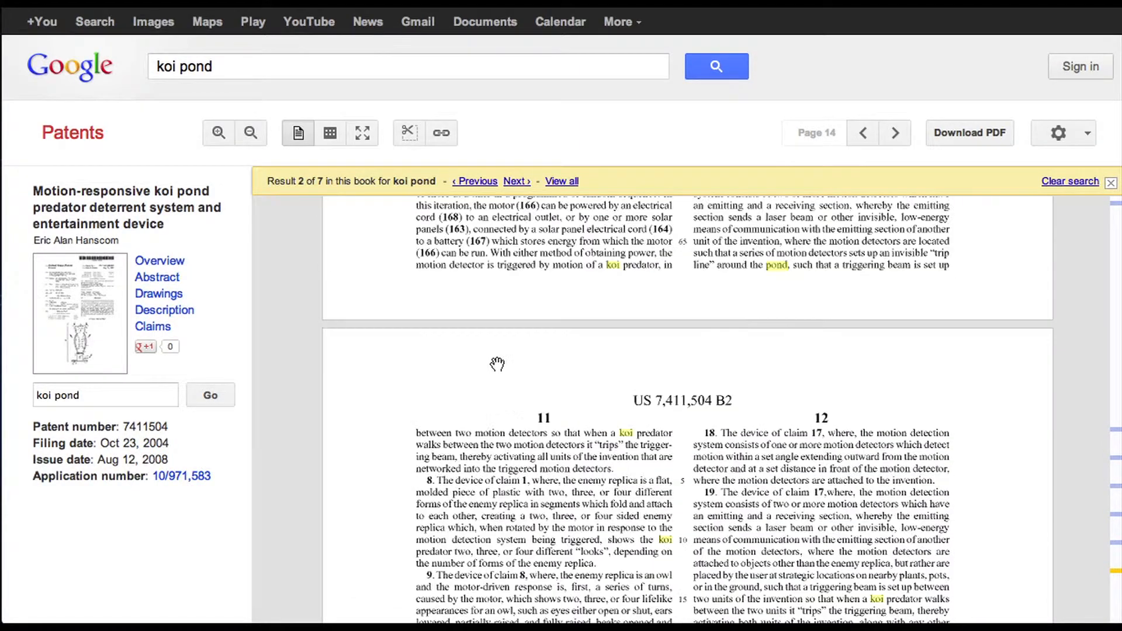
click(863, 133)
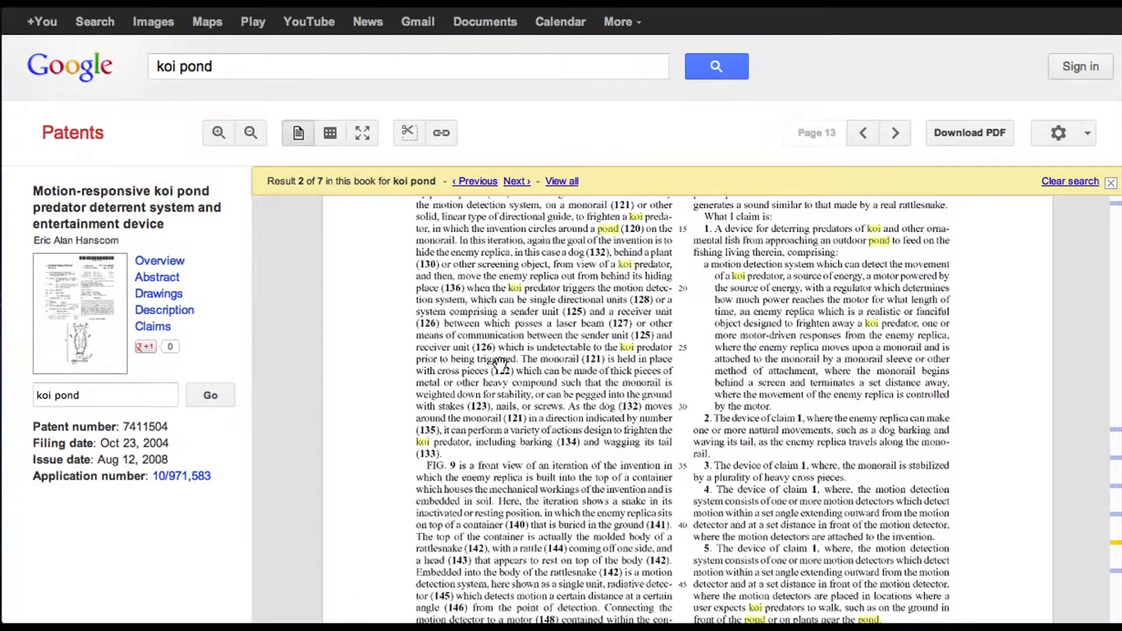
click(863, 134)
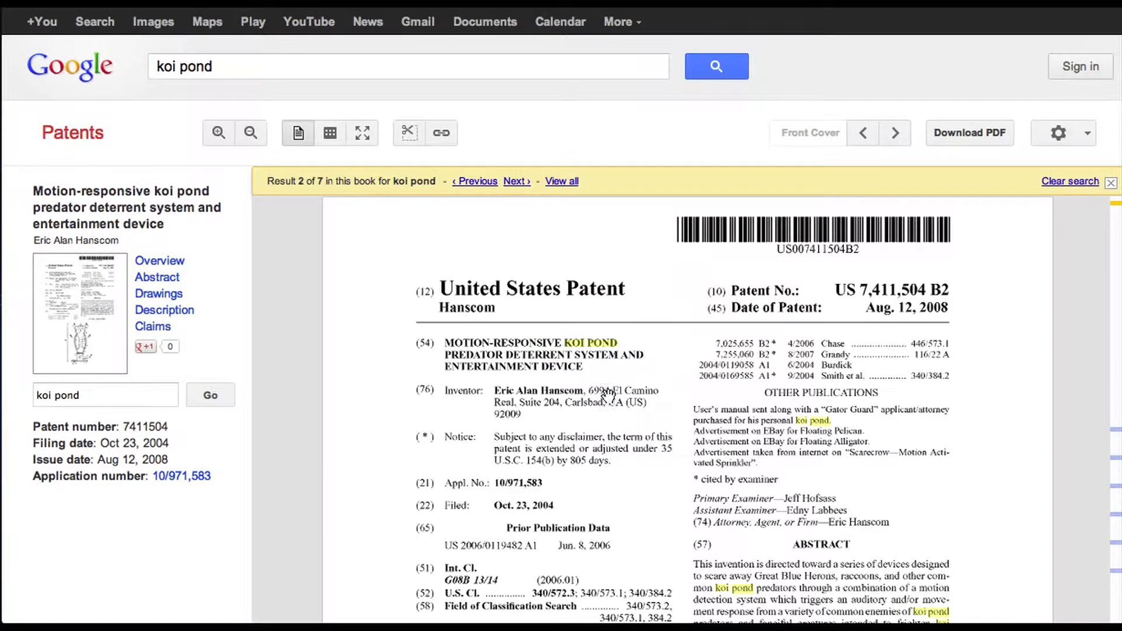
scroll(down, 3)
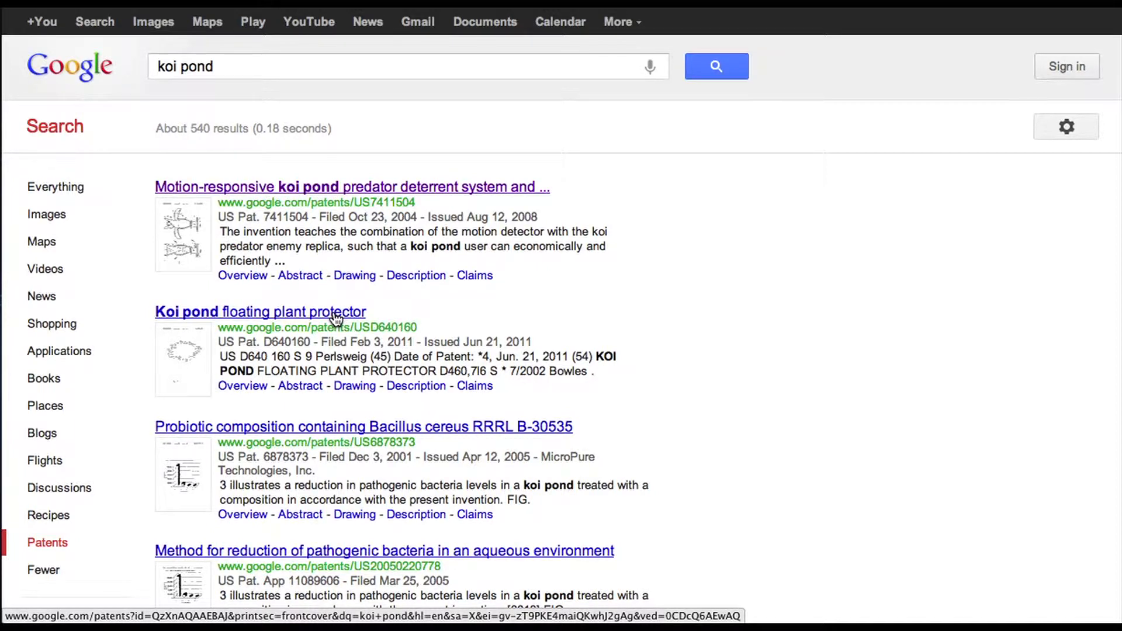
mouse_move(272, 316)
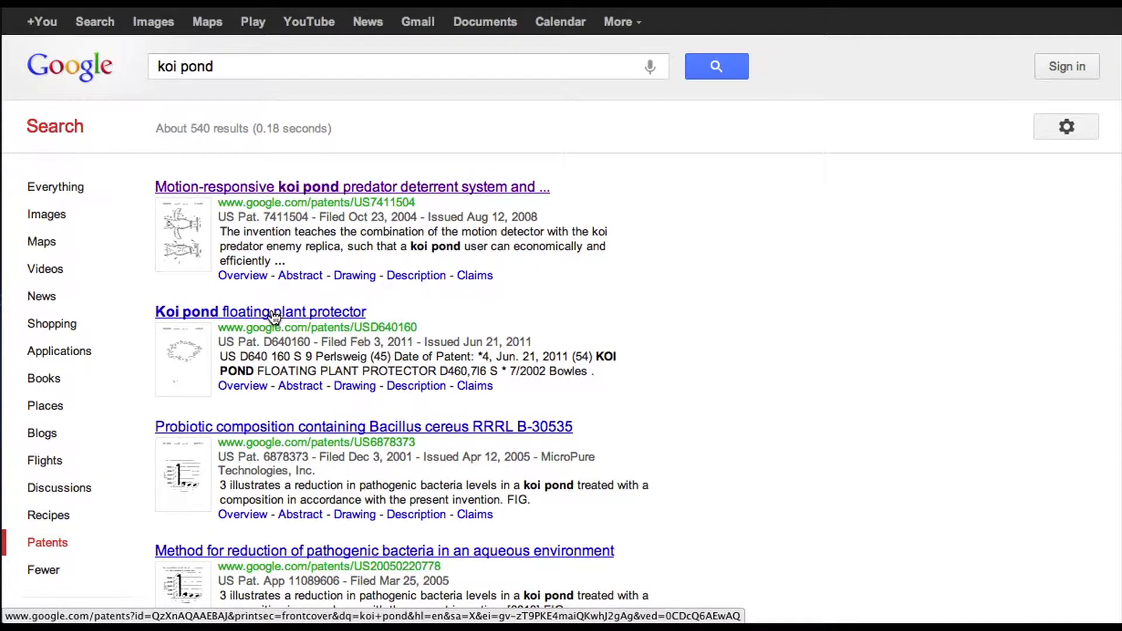
- Open the Koi pond floating plant protector result from the search list
click(260, 311)
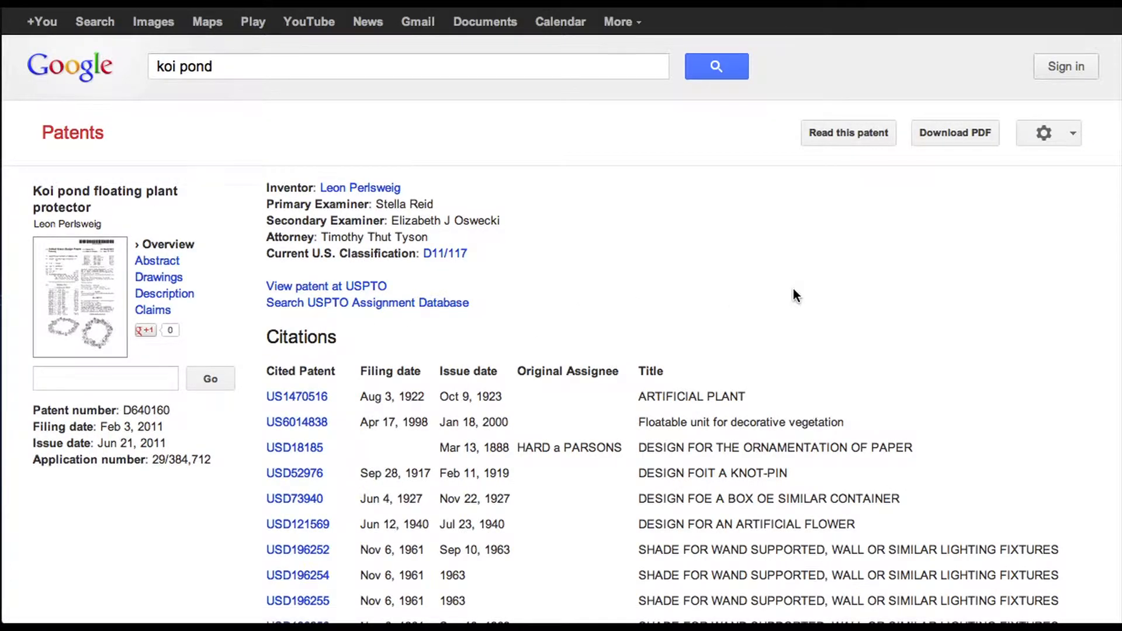
mouse_move(159, 270)
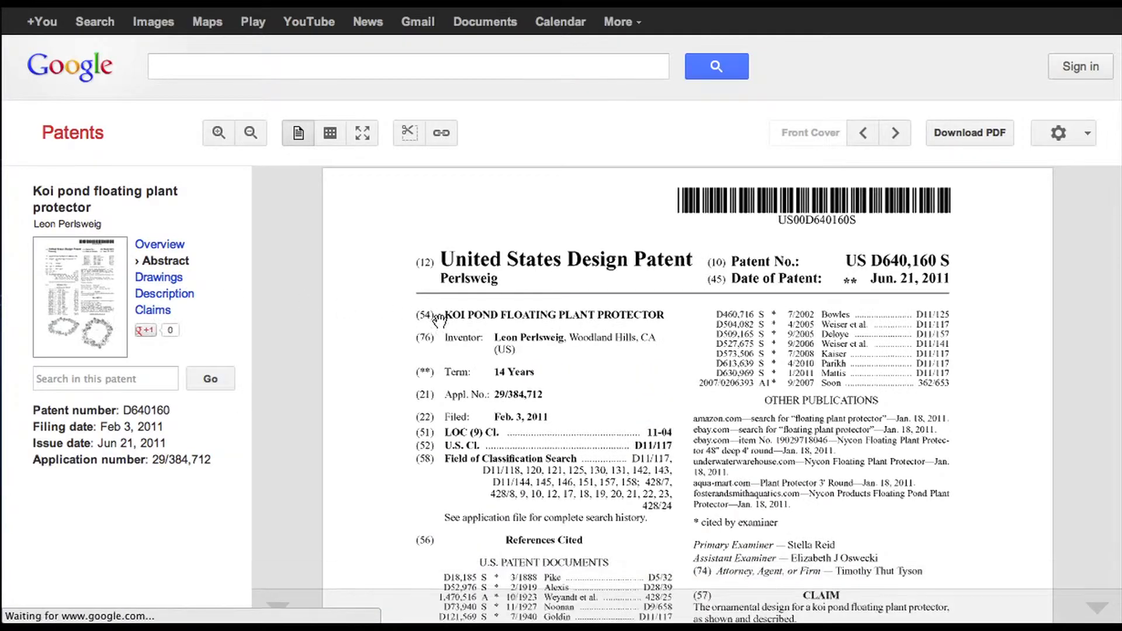
- Scroll the floating plant protector's drawings, view the top plan drawing page, and return to the cover
scroll(down, 3)
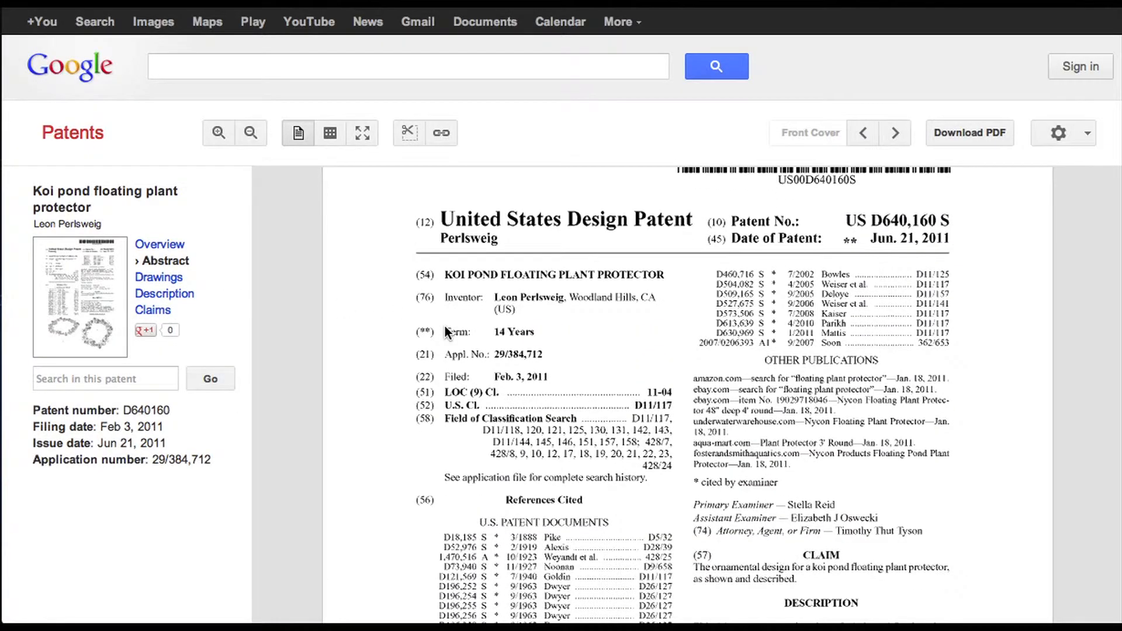
scroll(down, 3)
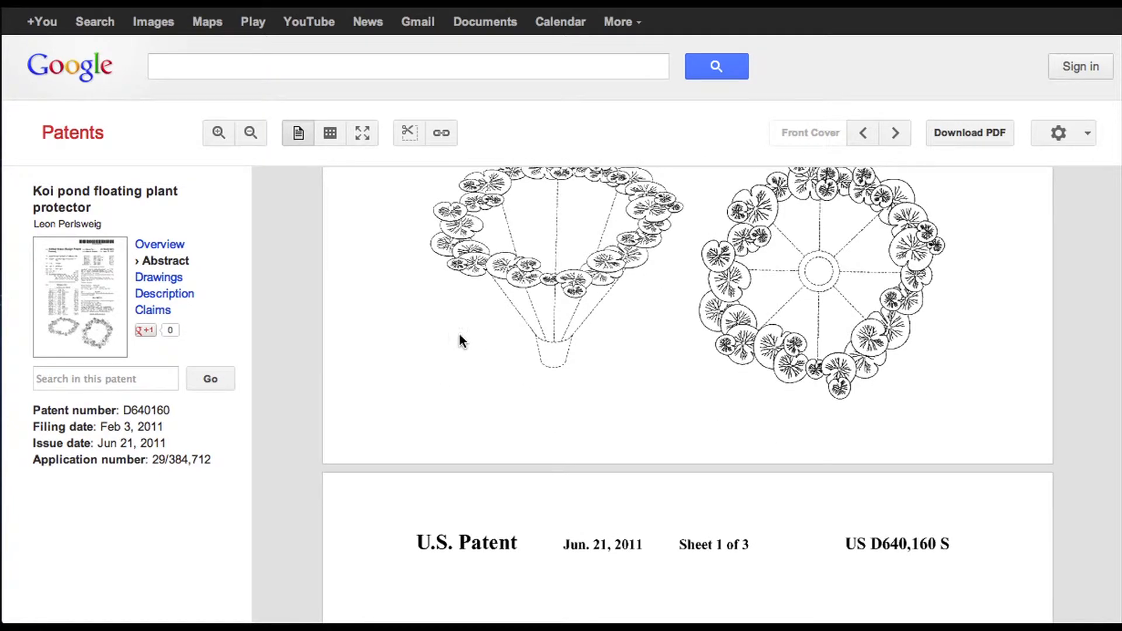
mouse_move(559, 367)
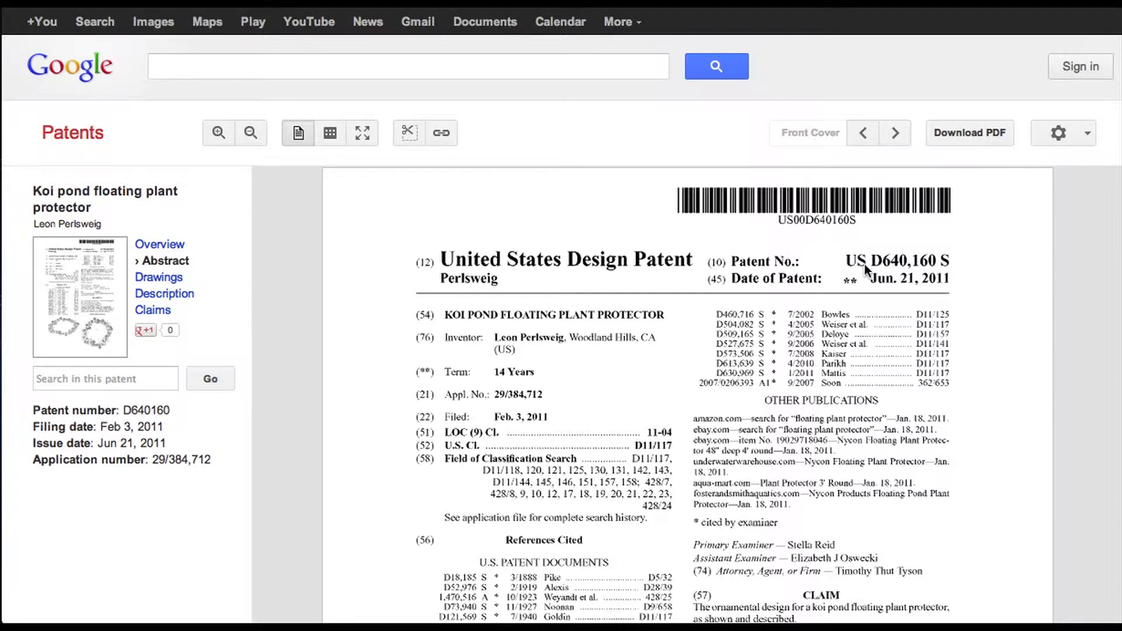
mouse_move(702, 367)
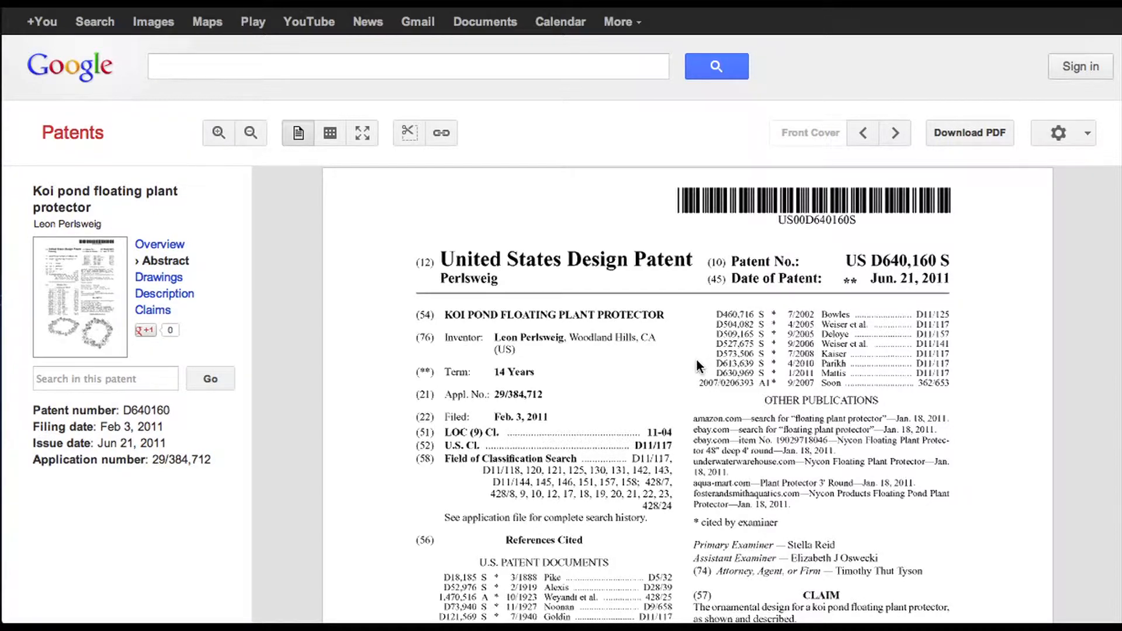
mouse_move(672, 370)
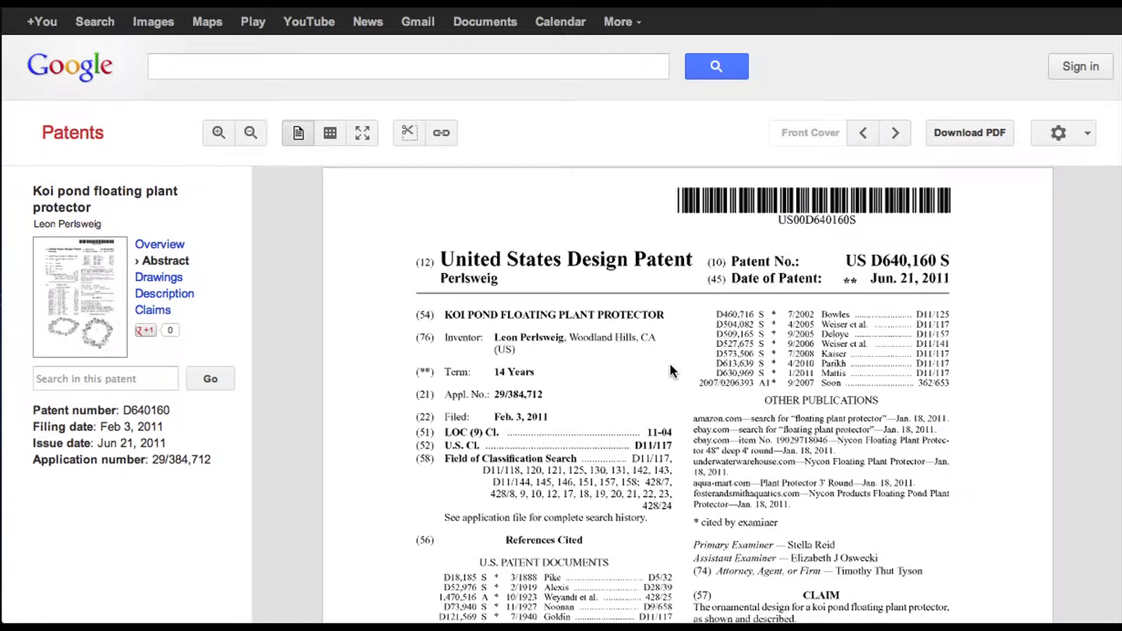
mouse_move(651, 323)
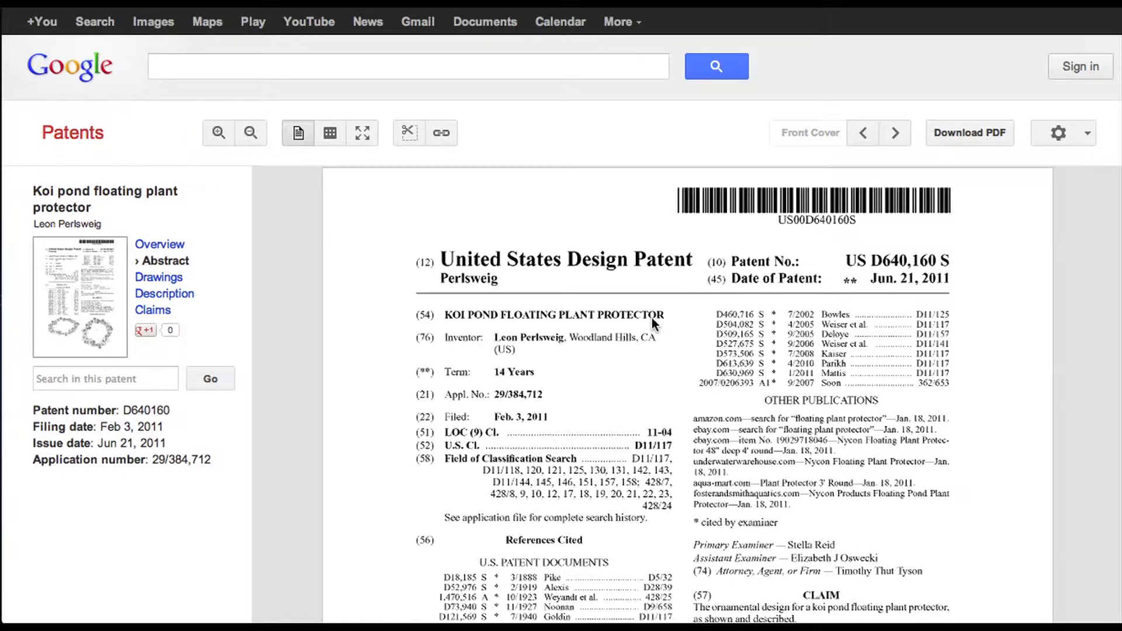
mouse_move(647, 374)
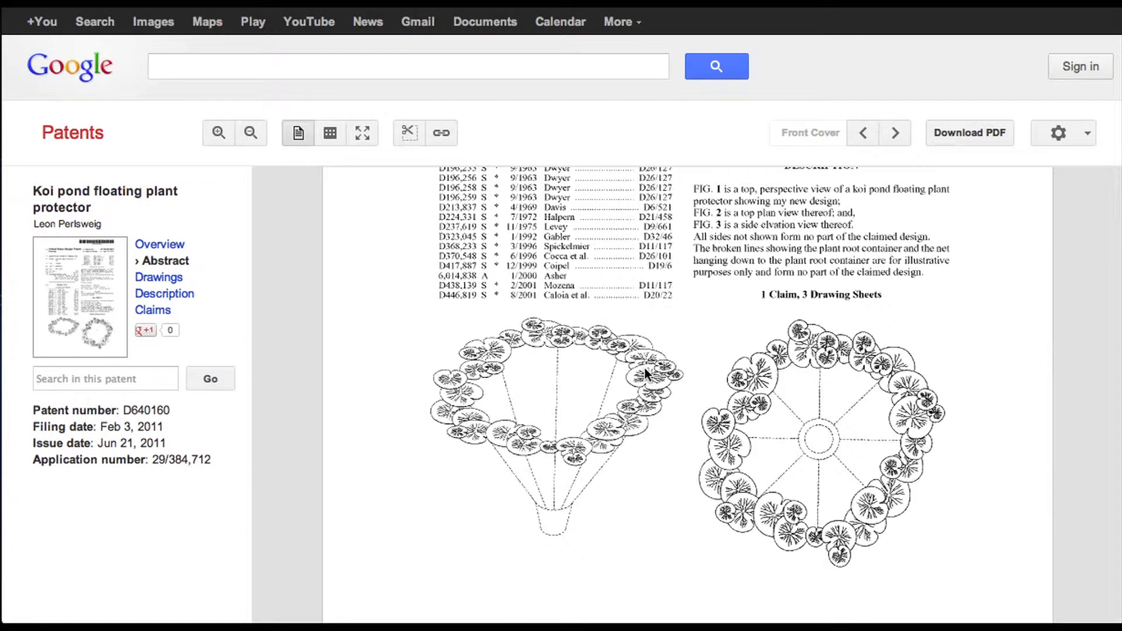
click(895, 132)
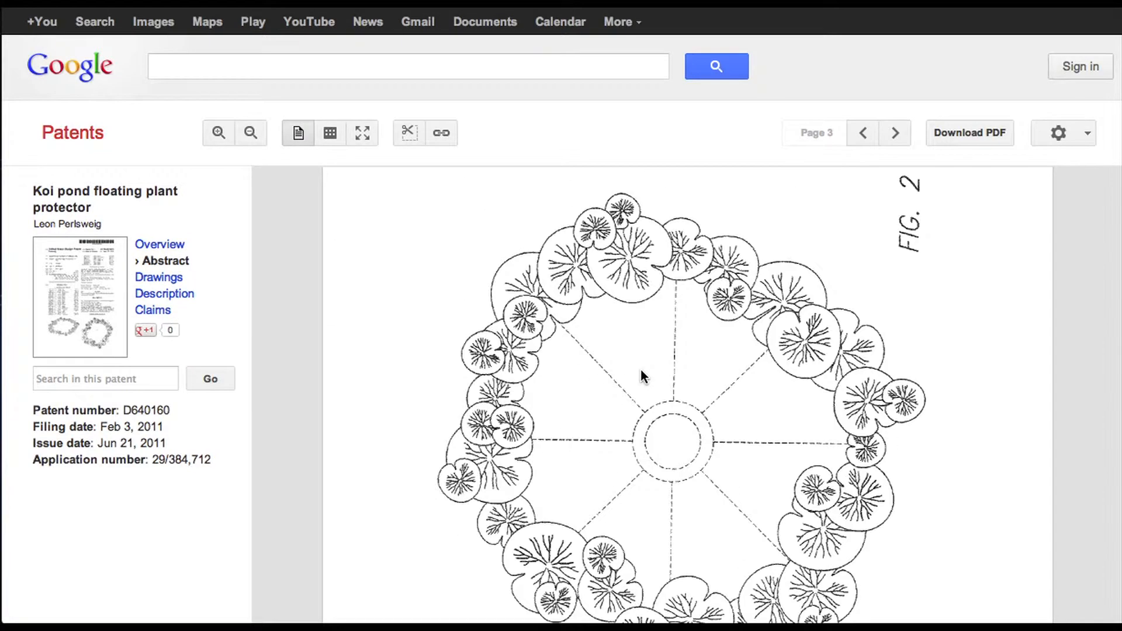
scroll(down, 3)
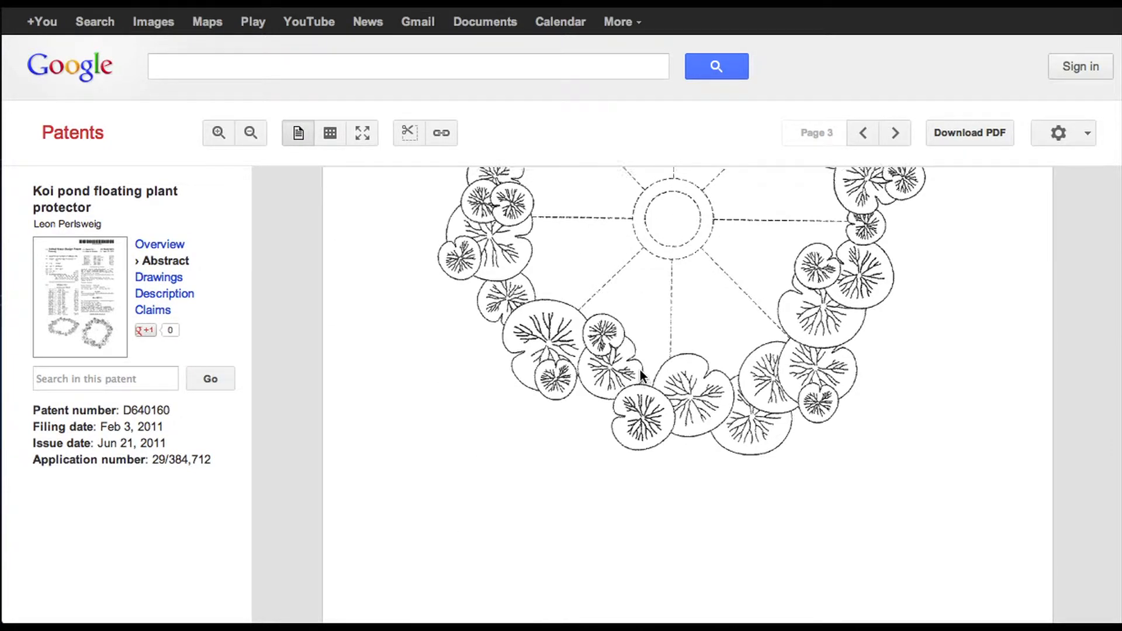
click(863, 132)
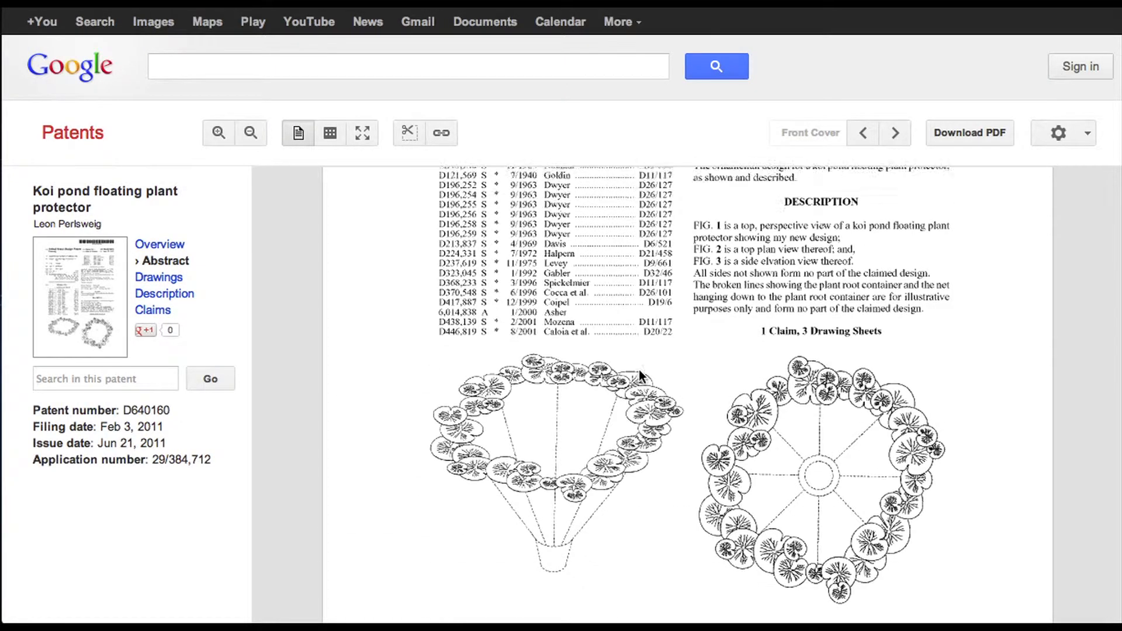
click(863, 133)
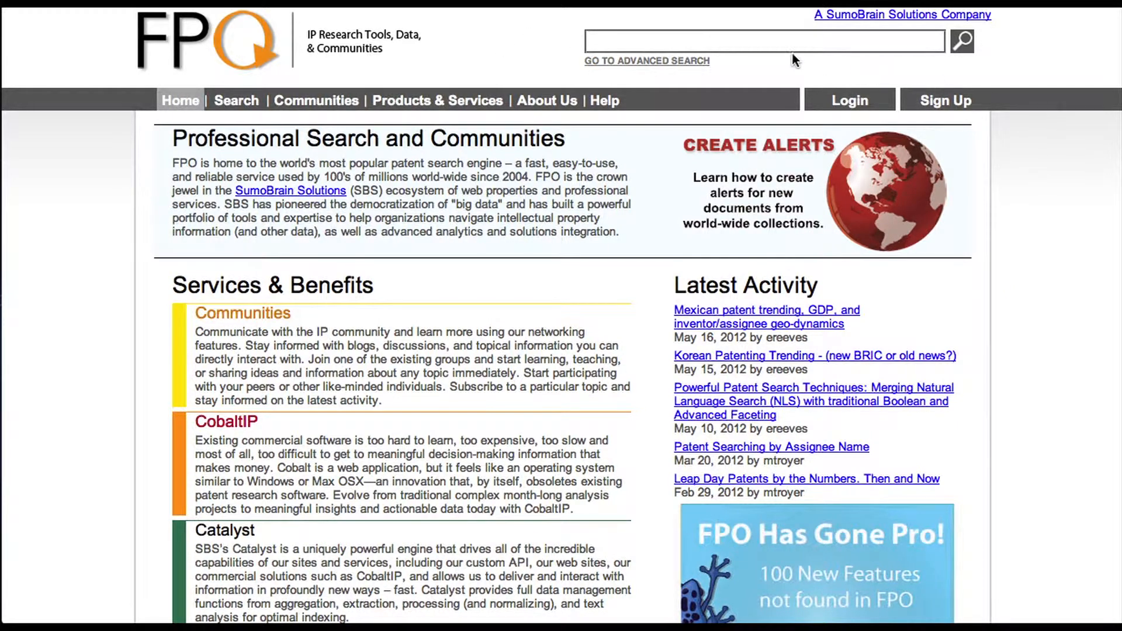
- Search FreePatentsOnline for 'koi pond' from the home page search box
click(763, 41)
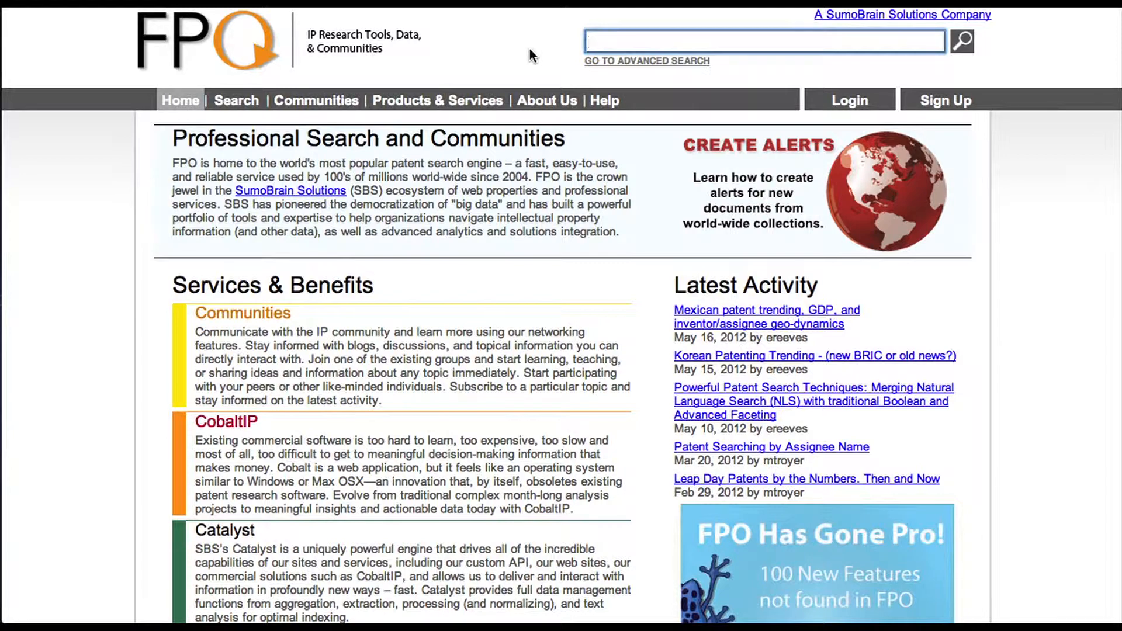
text(koi)
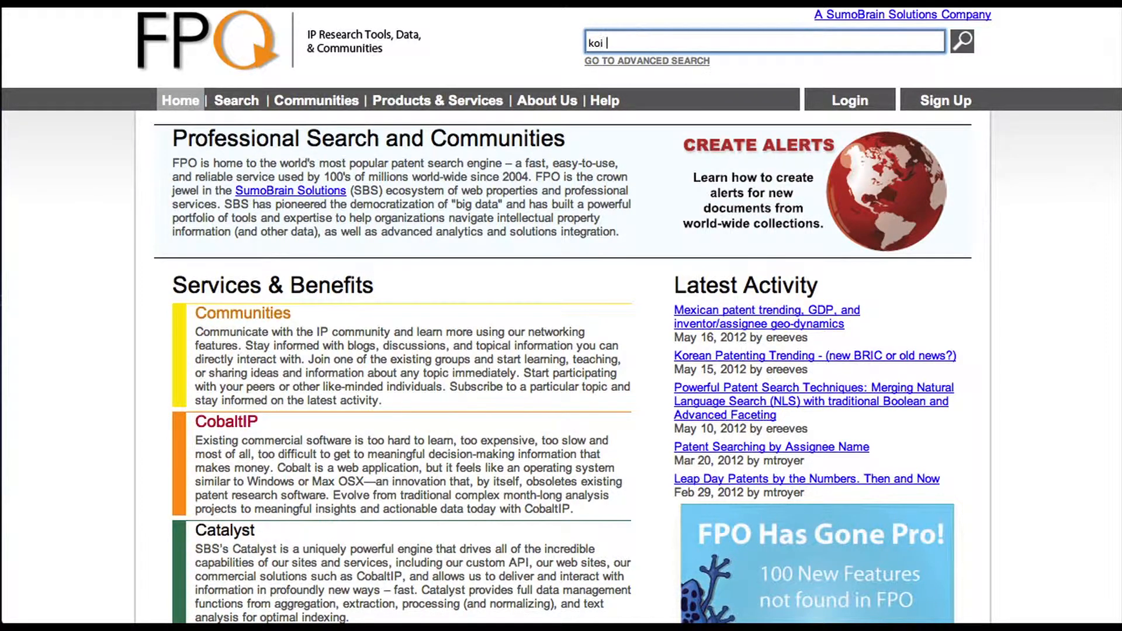
text(pond)
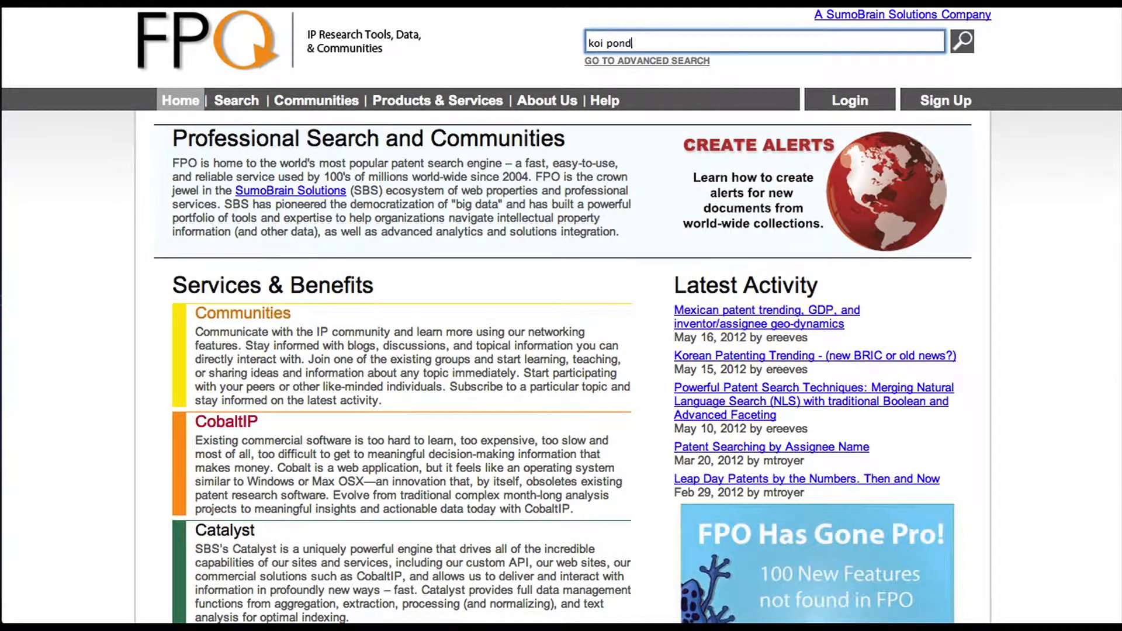
click(961, 41)
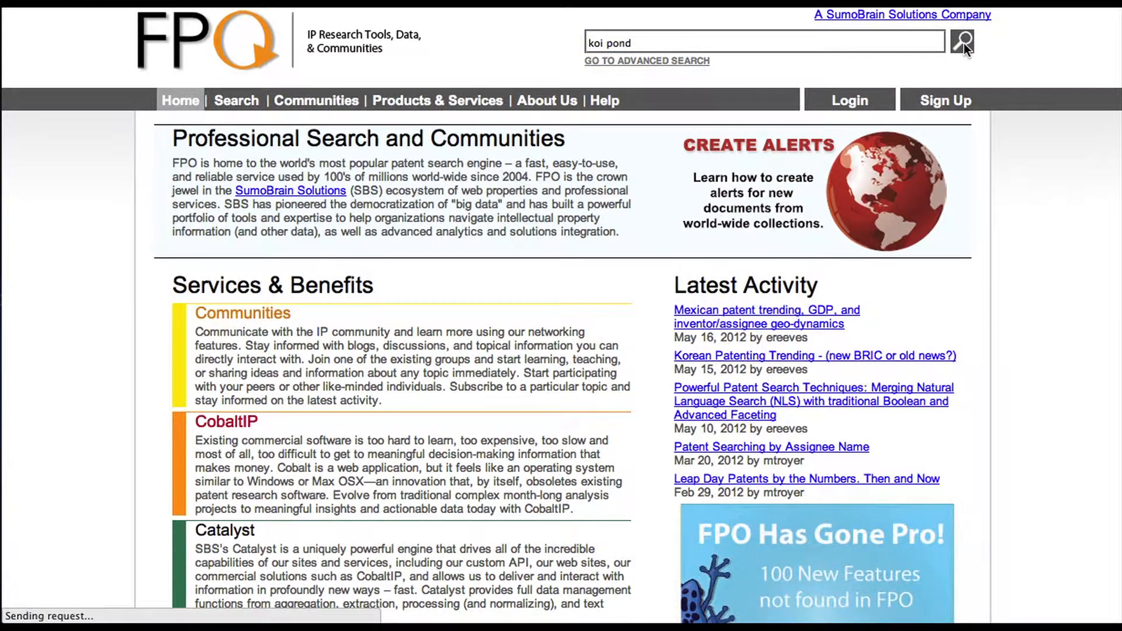
click(962, 40)
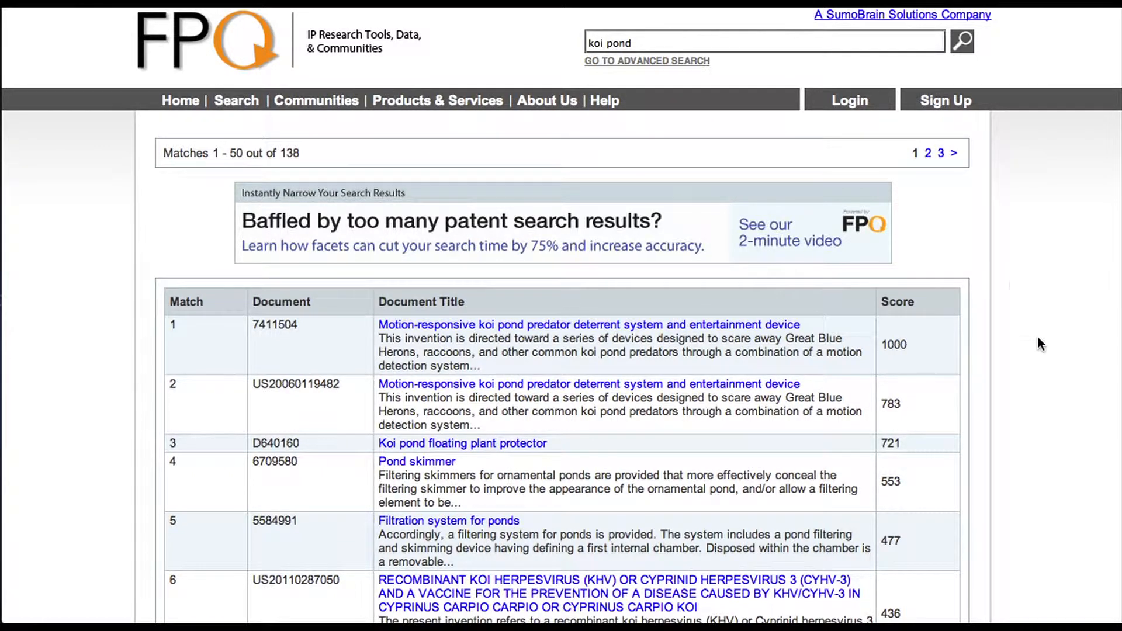
scroll(down, 3)
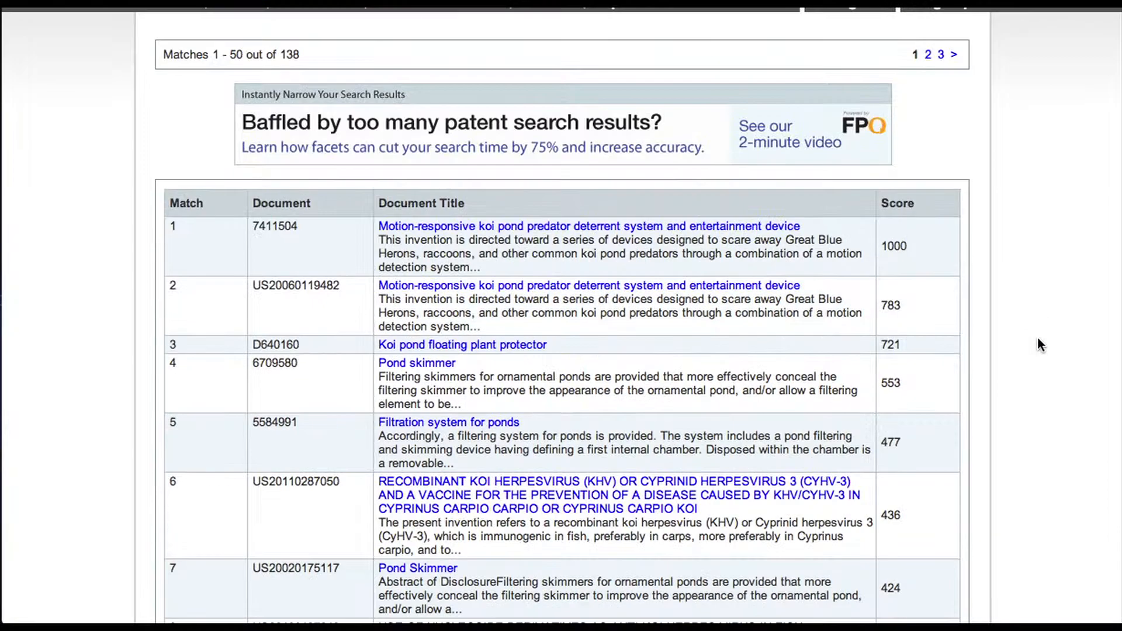
scroll(down, 3)
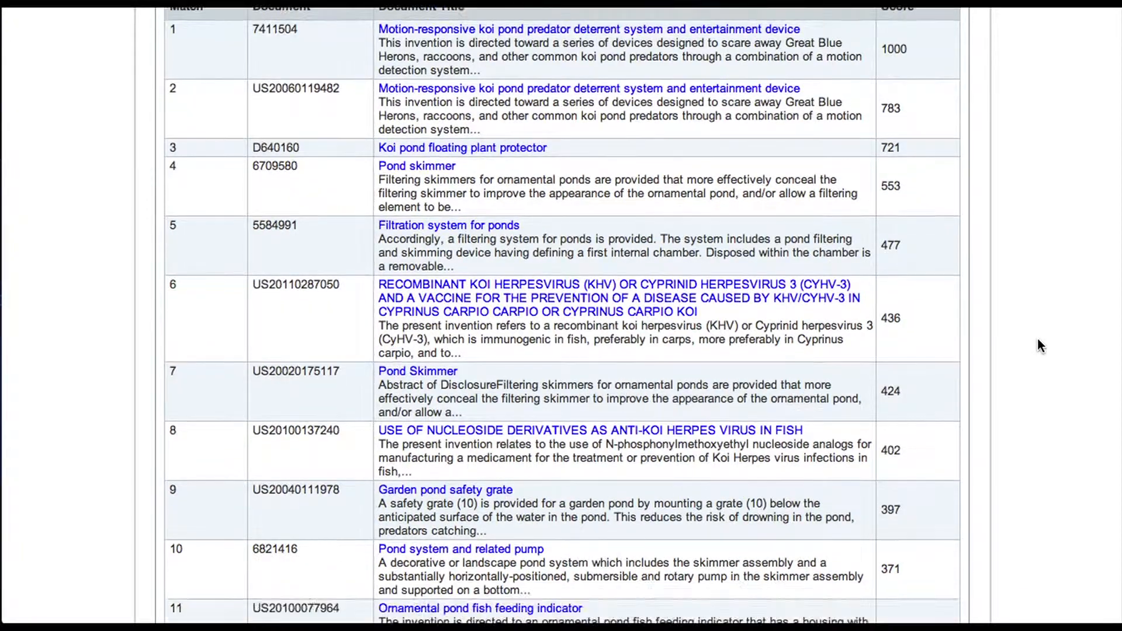
scroll(down, 3)
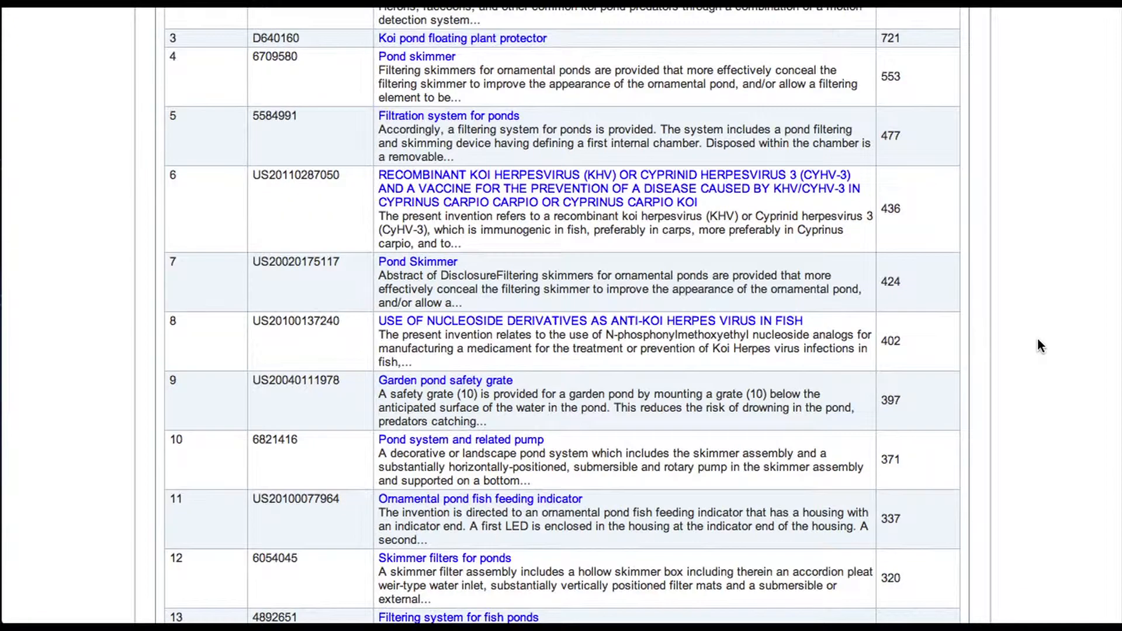
scroll(down, 3)
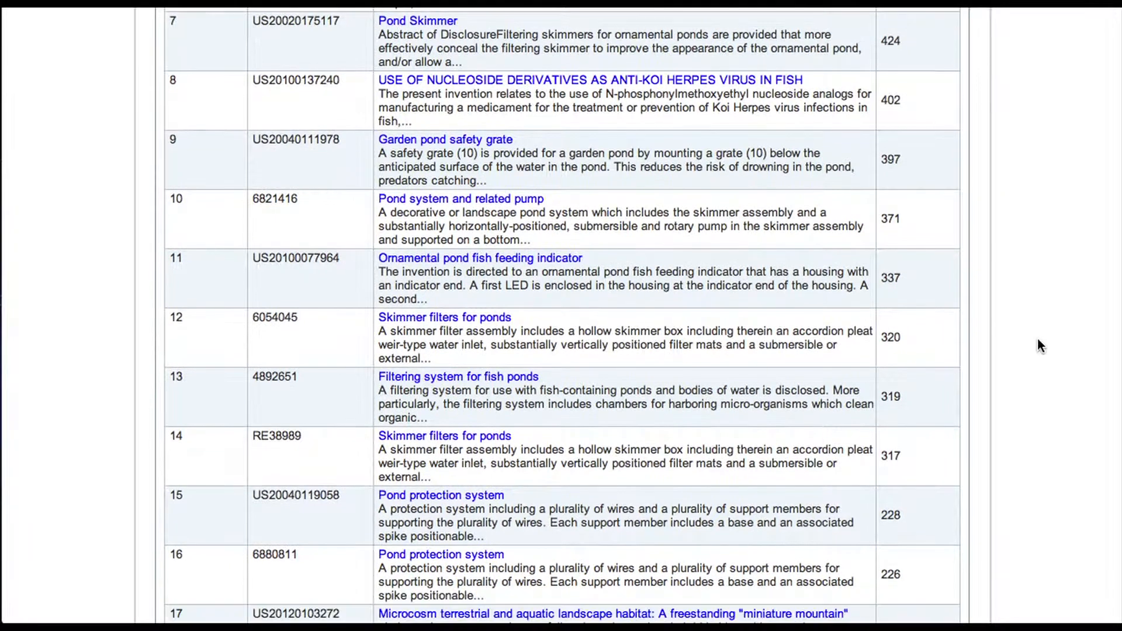
scroll(down, 3)
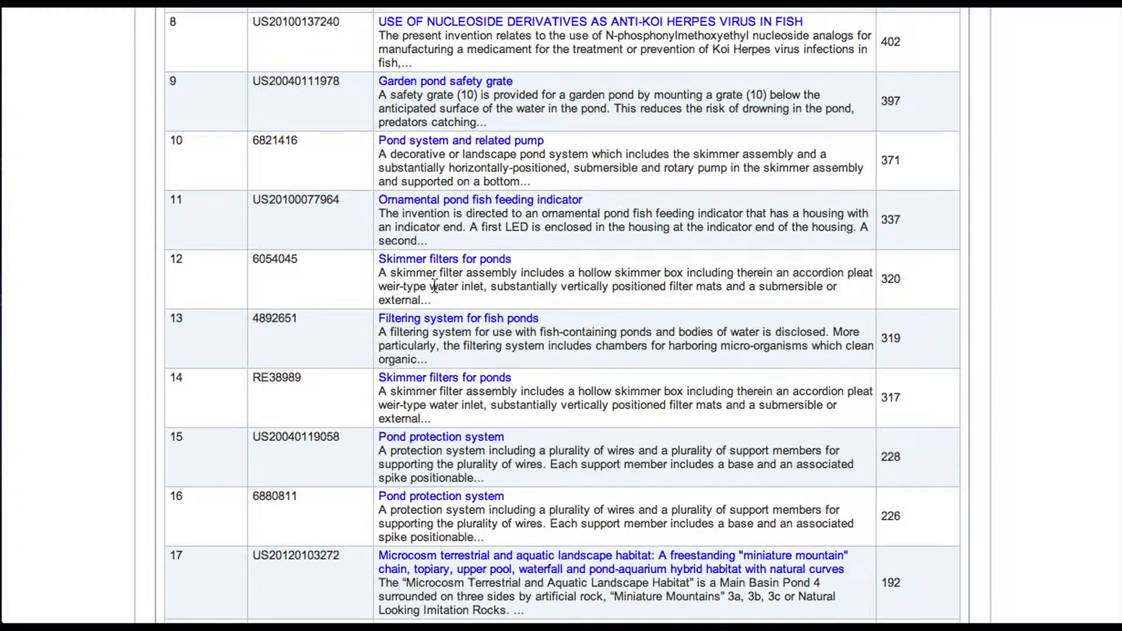
mouse_move(456, 318)
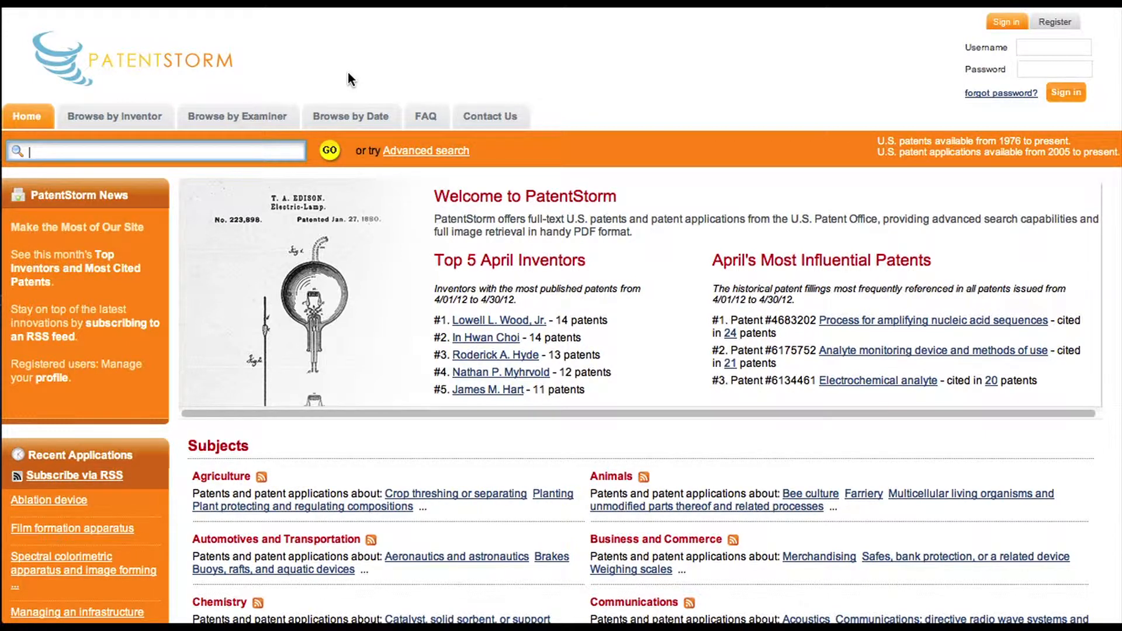
- Enter 'koi pond' in PatentStorm's top-left search box and submit with GO
text(koi)
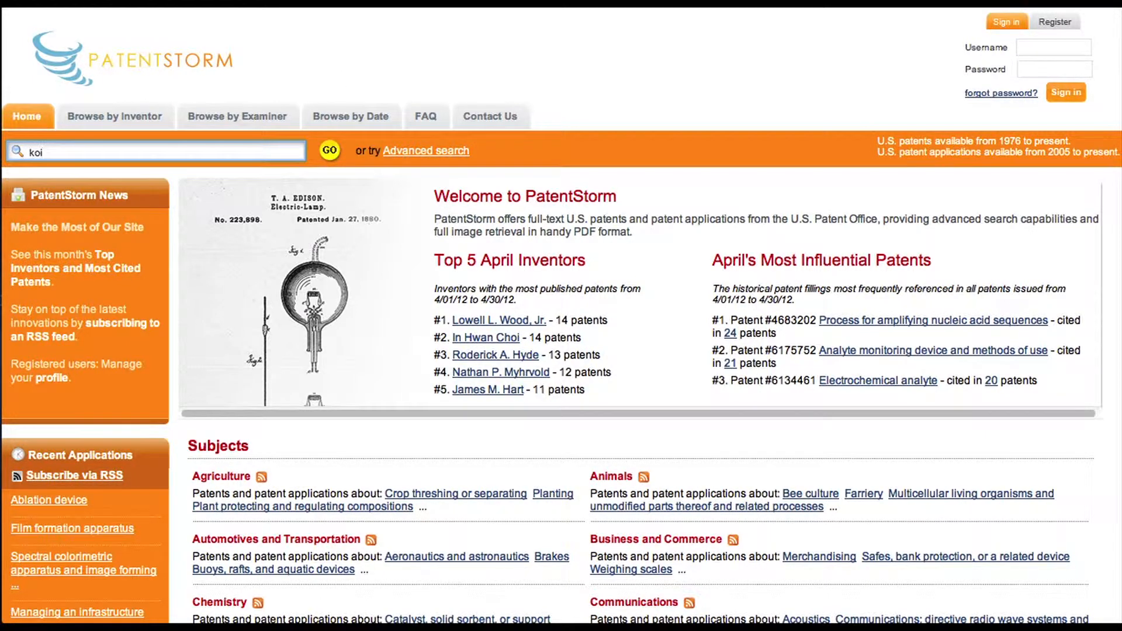
text(pond)
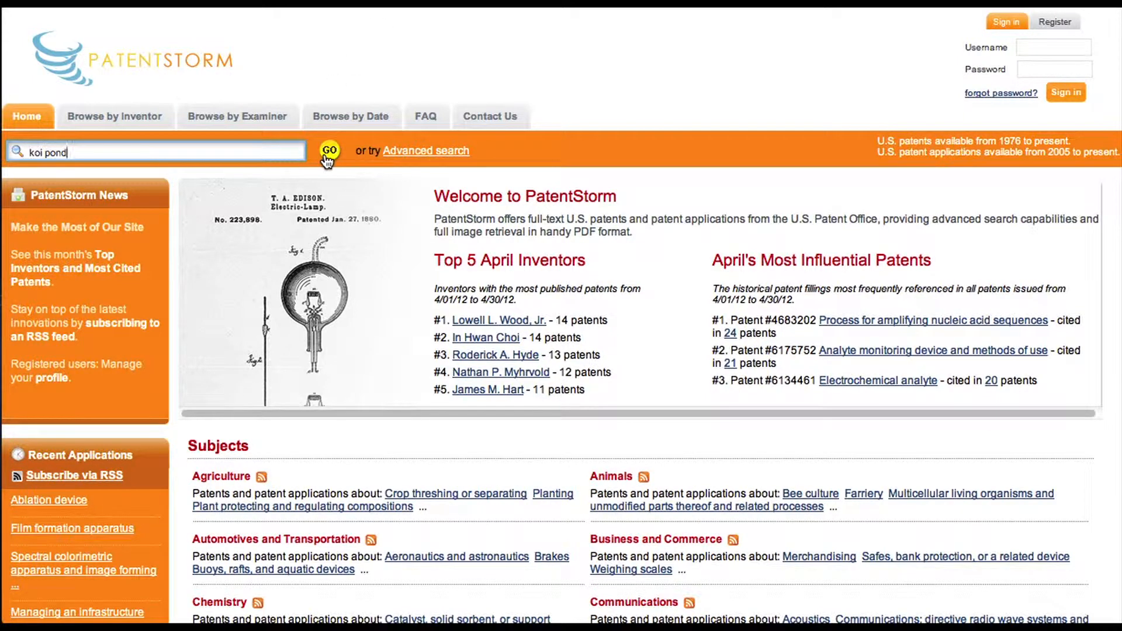
click(329, 150)
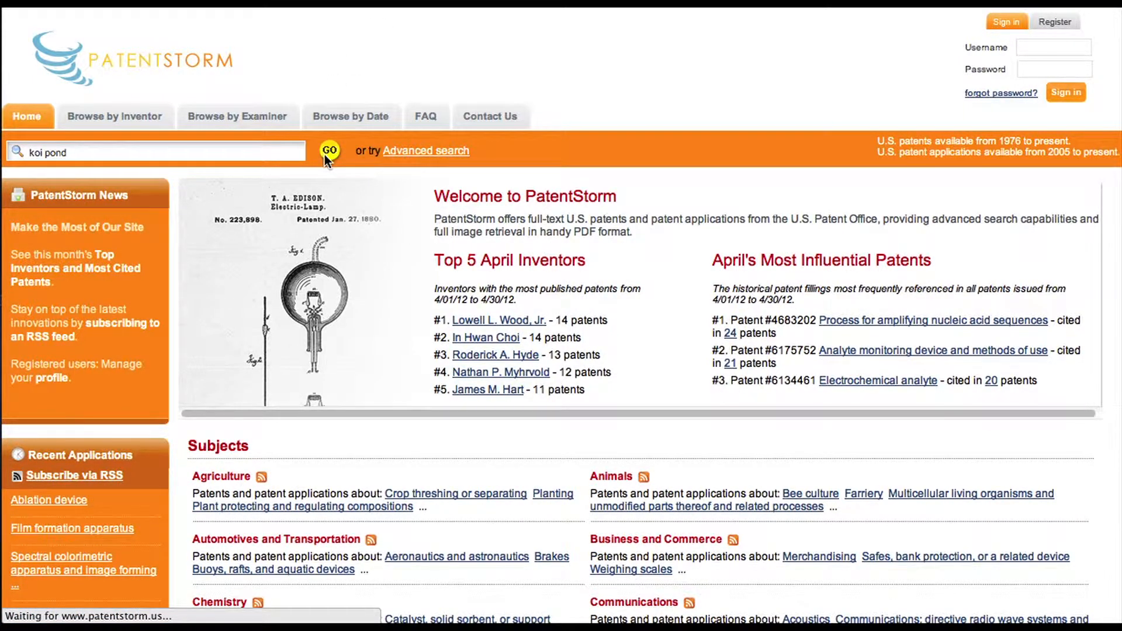
click(329, 150)
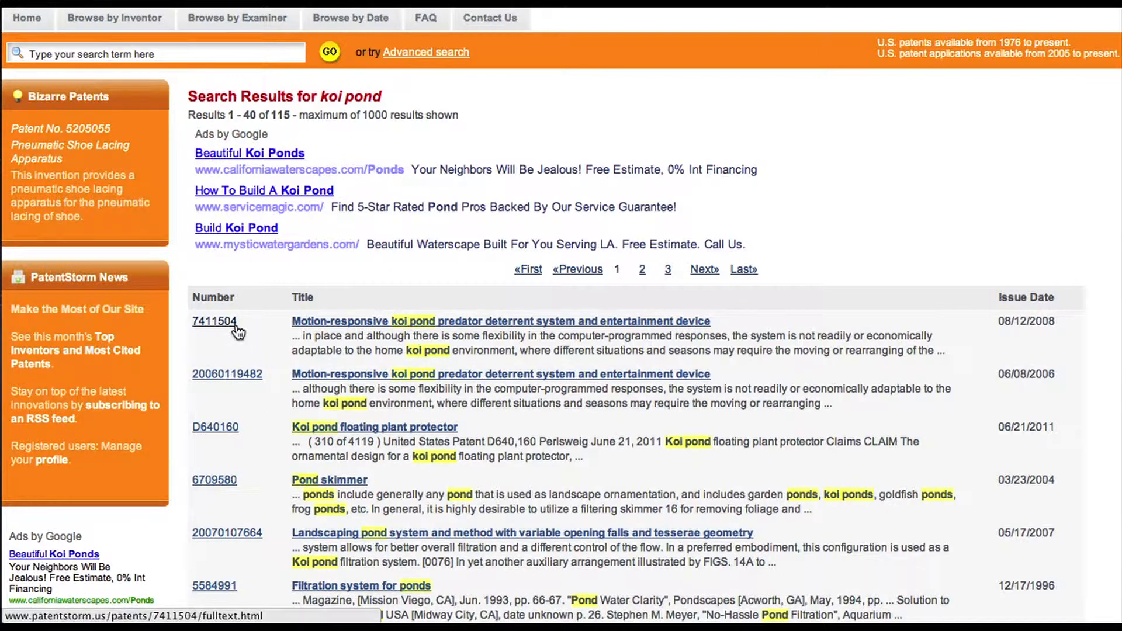
mouse_move(226, 374)
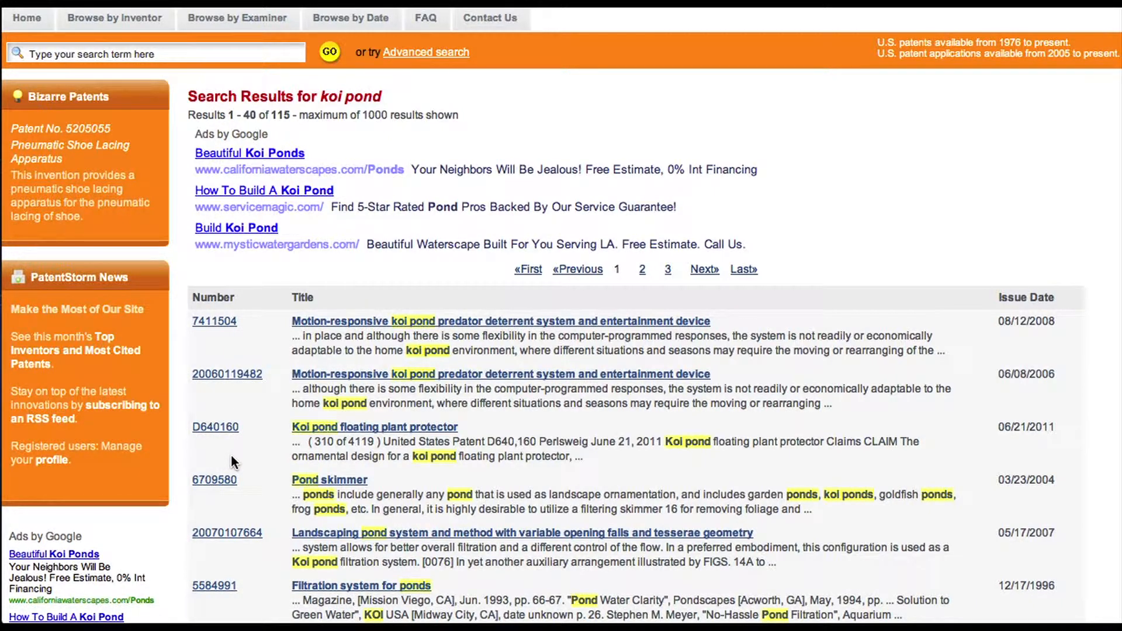
mouse_move(239, 459)
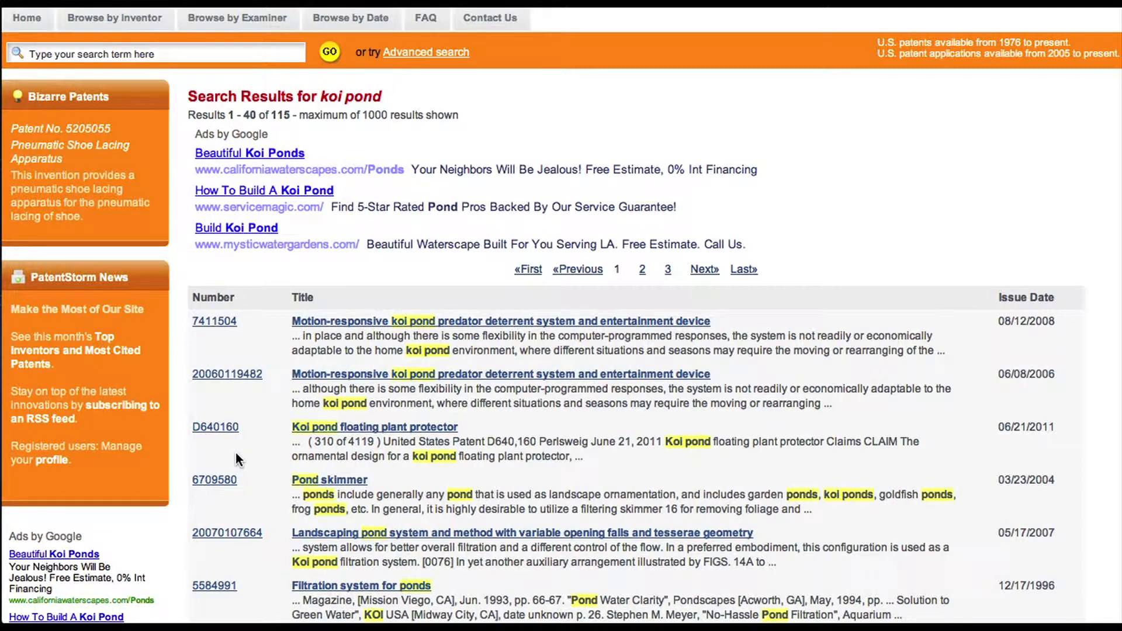
mouse_move(240, 456)
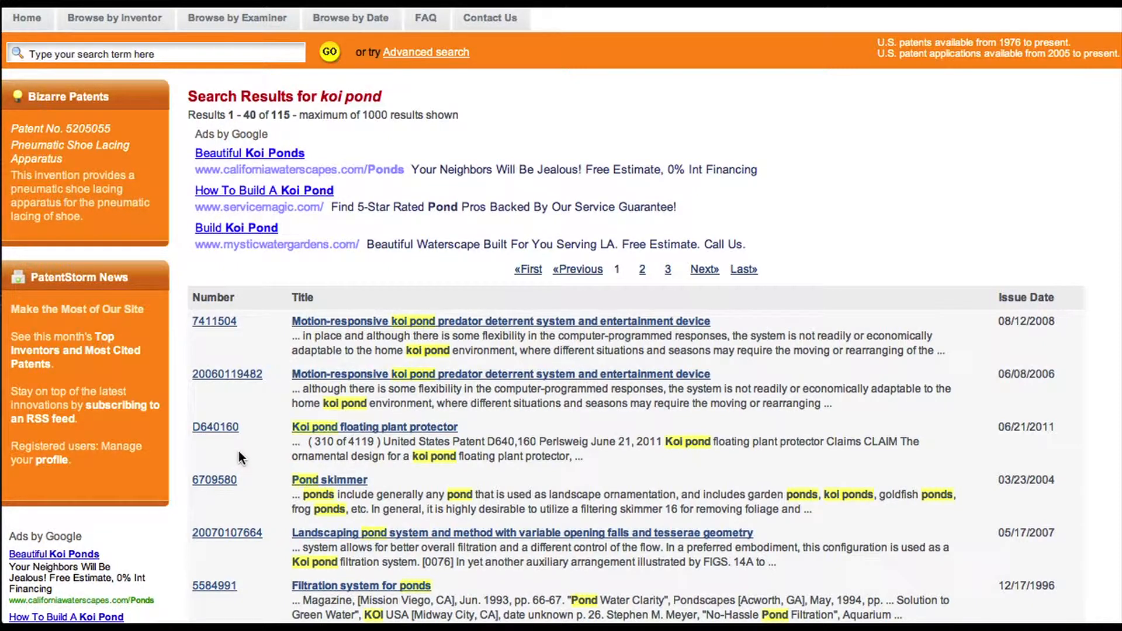
mouse_move(263, 331)
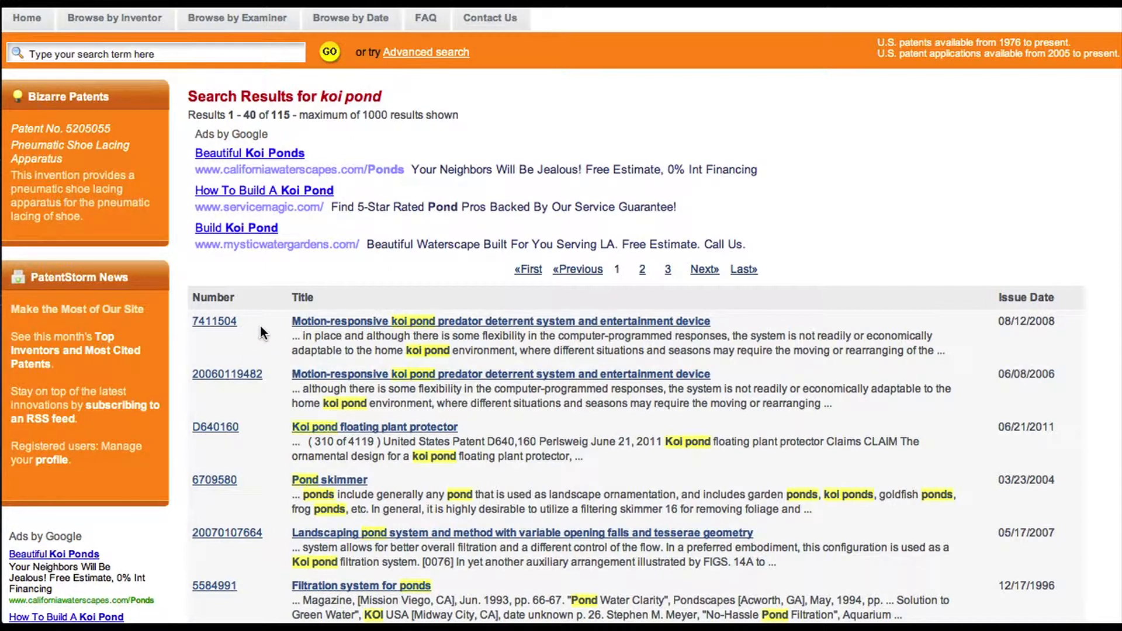